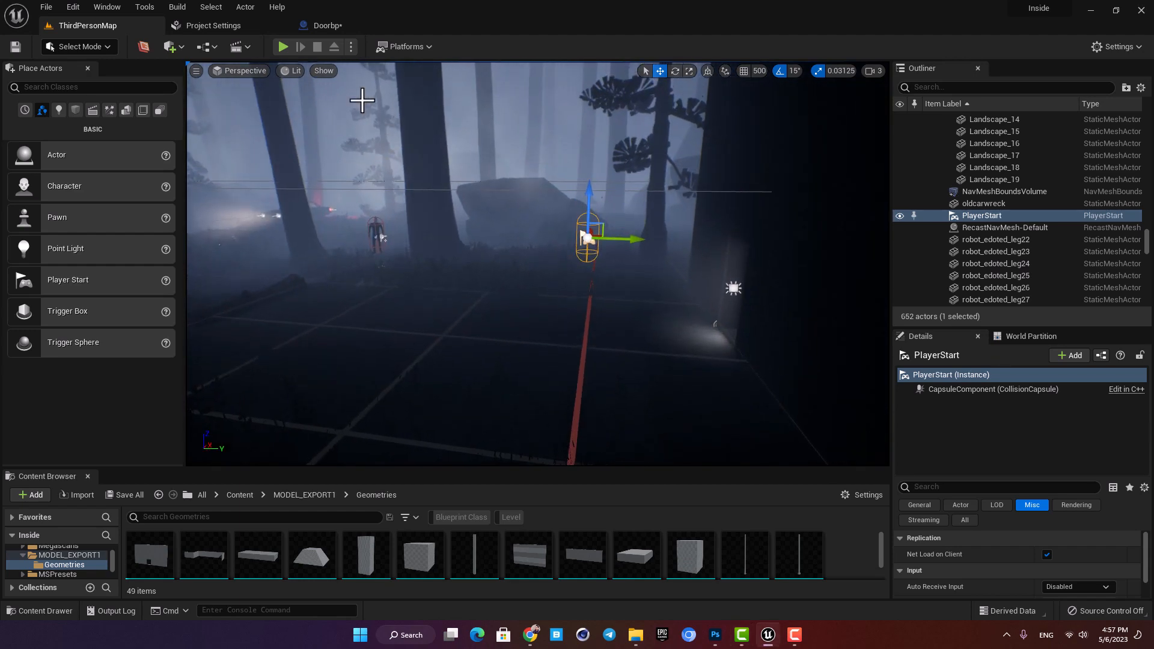
- Close the earlier Doorbp Blueprint tab to return to the level and Content root
{"action": "left_click", "coordinate": [284, 46]}
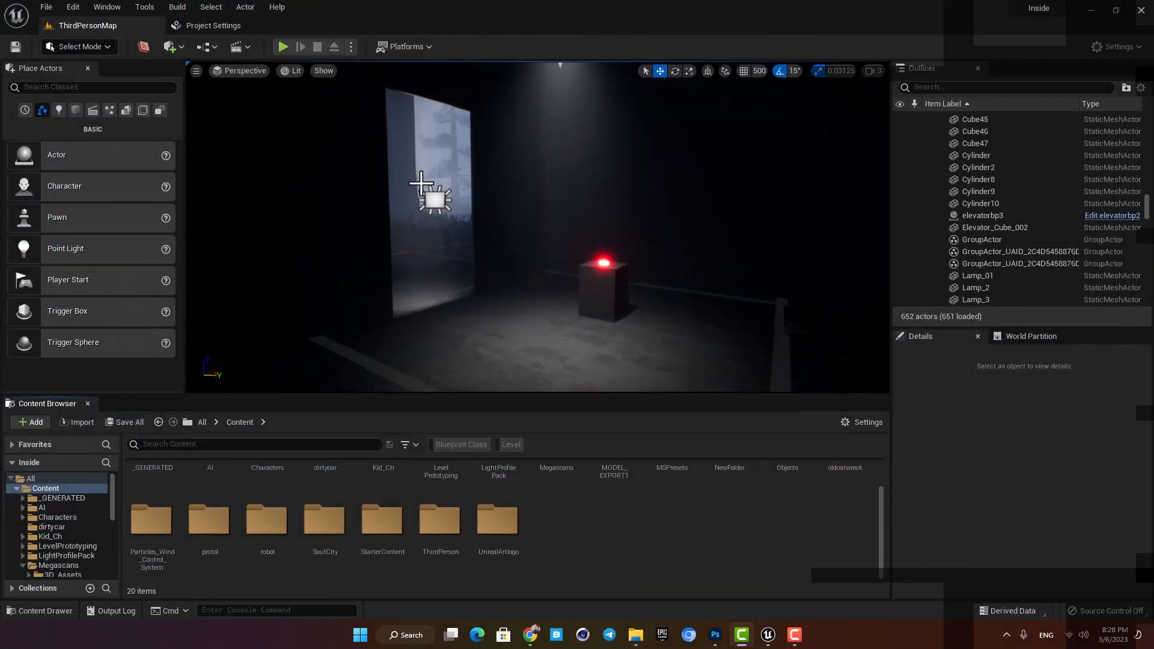
- Create an Actor Blueprint named door in Content and open its editor
{"action": "left_click", "coordinate": [29, 422]}
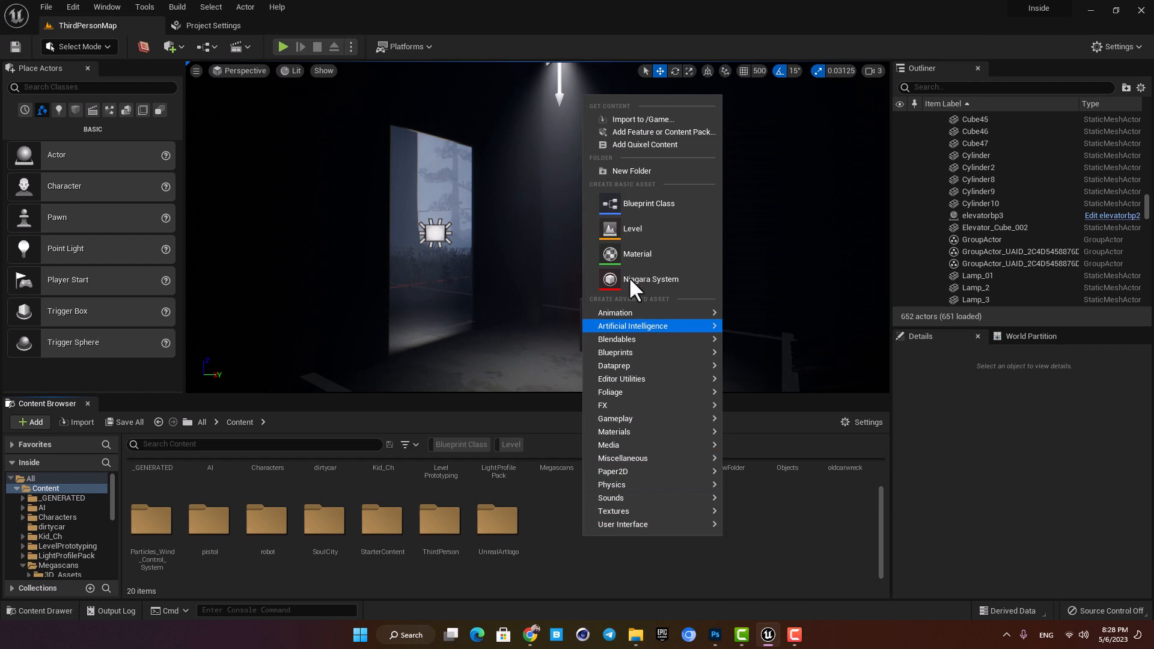
{"action": "left_click", "coordinate": [648, 203]}
{"action": "type", "text": "door"}
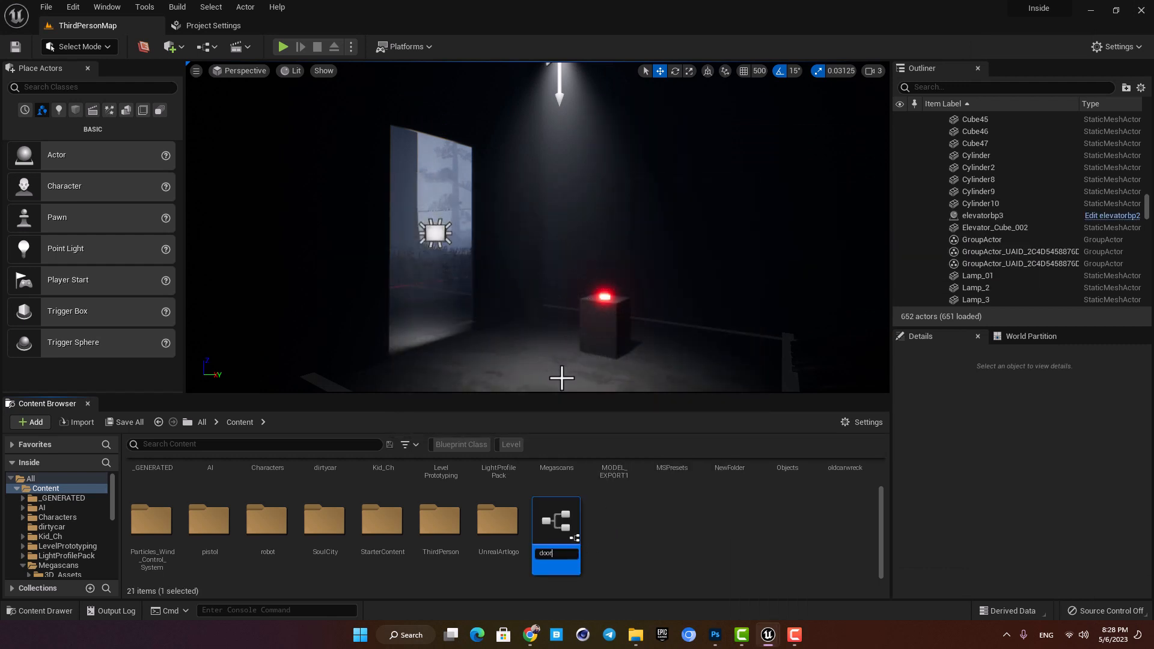
{"action": "double_click", "coordinate": [555, 521]}
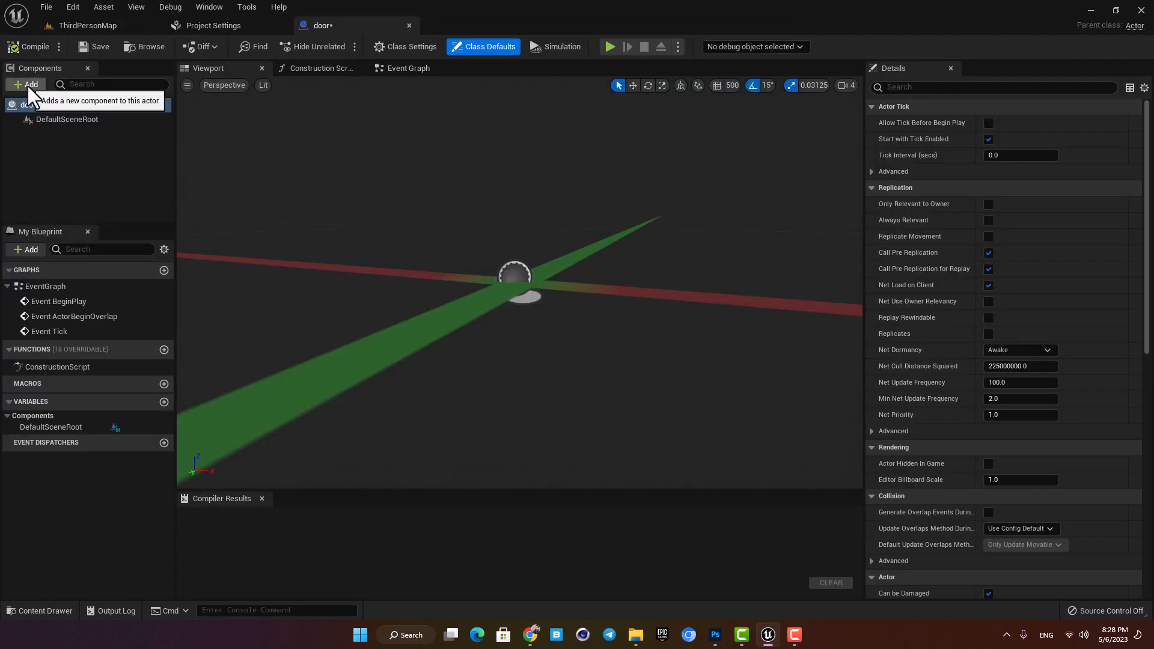
- Add a Static Mesh component using the door mesh and set its X scale to 0.3125
{"action": "left_click", "coordinate": [25, 84]}
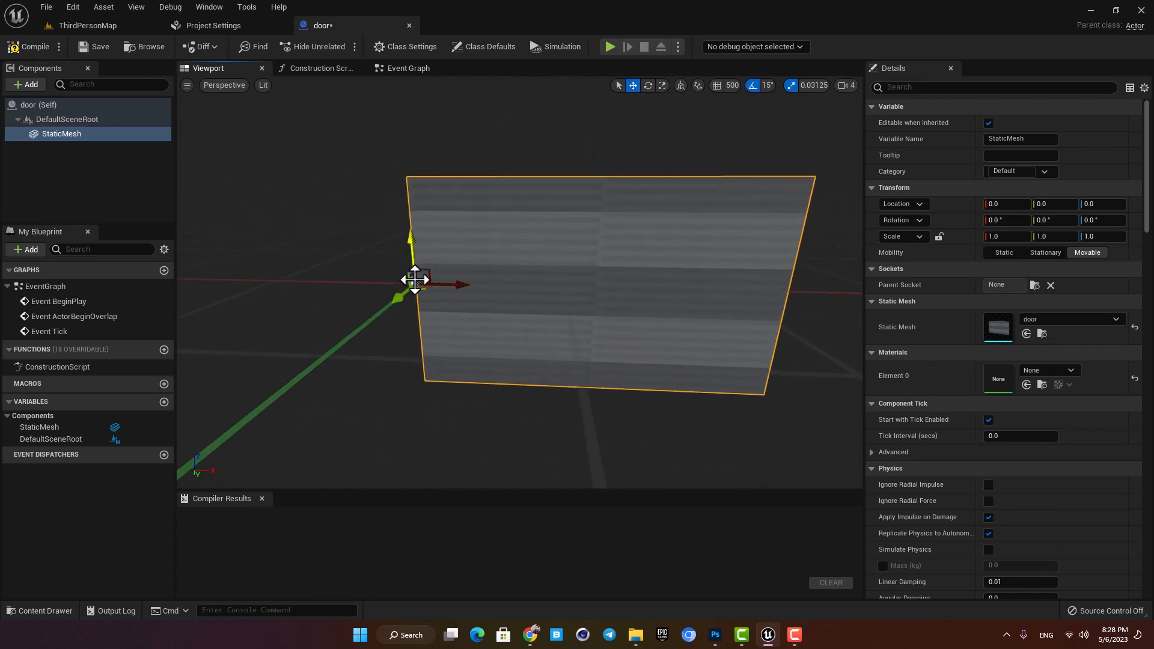
{"action": "left_click", "coordinate": [662, 84]}
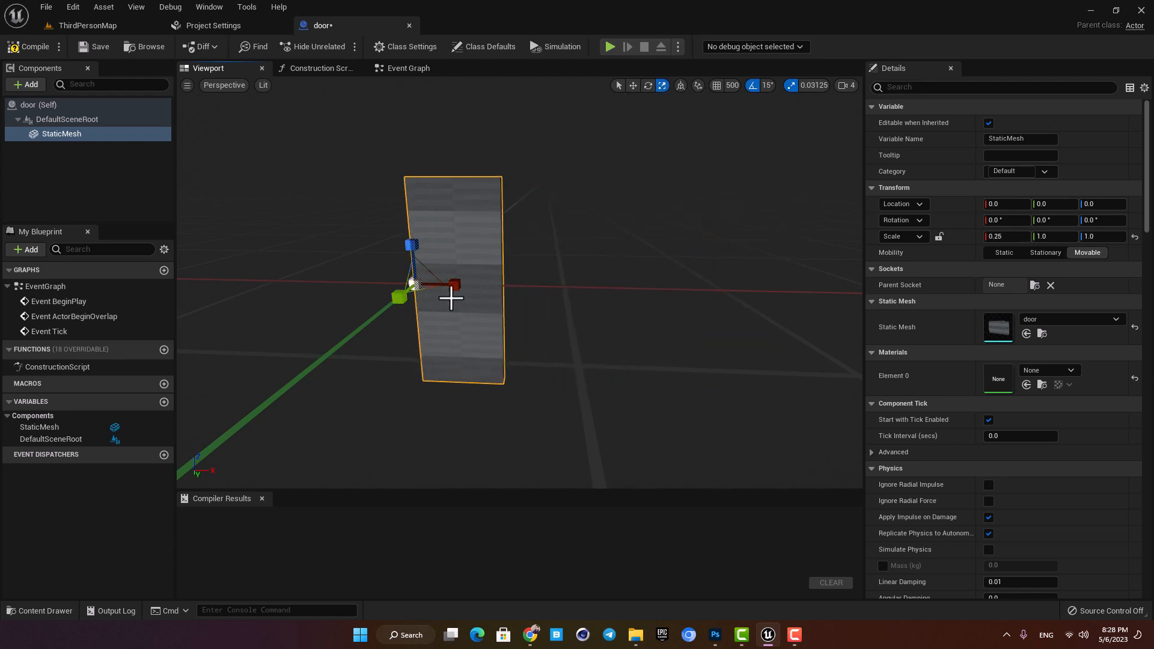
{"action": "type", "text": "0.3125"}
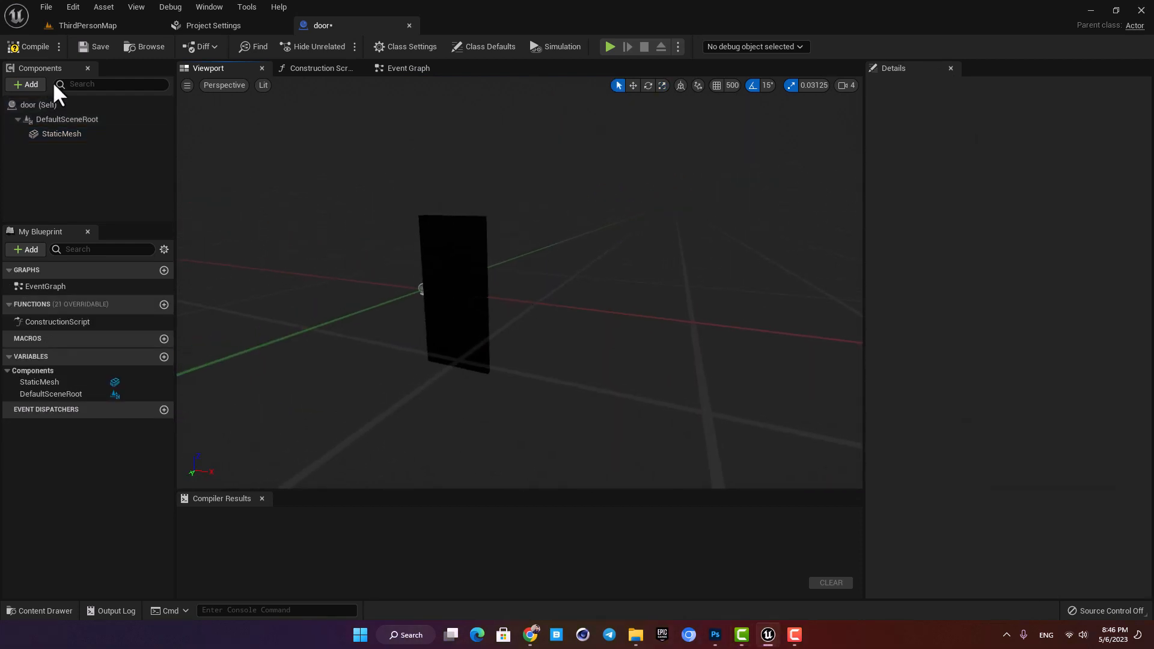
- Add a Box Collision component and move it out in front of the door panel
{"action": "left_click", "coordinate": [25, 84]}
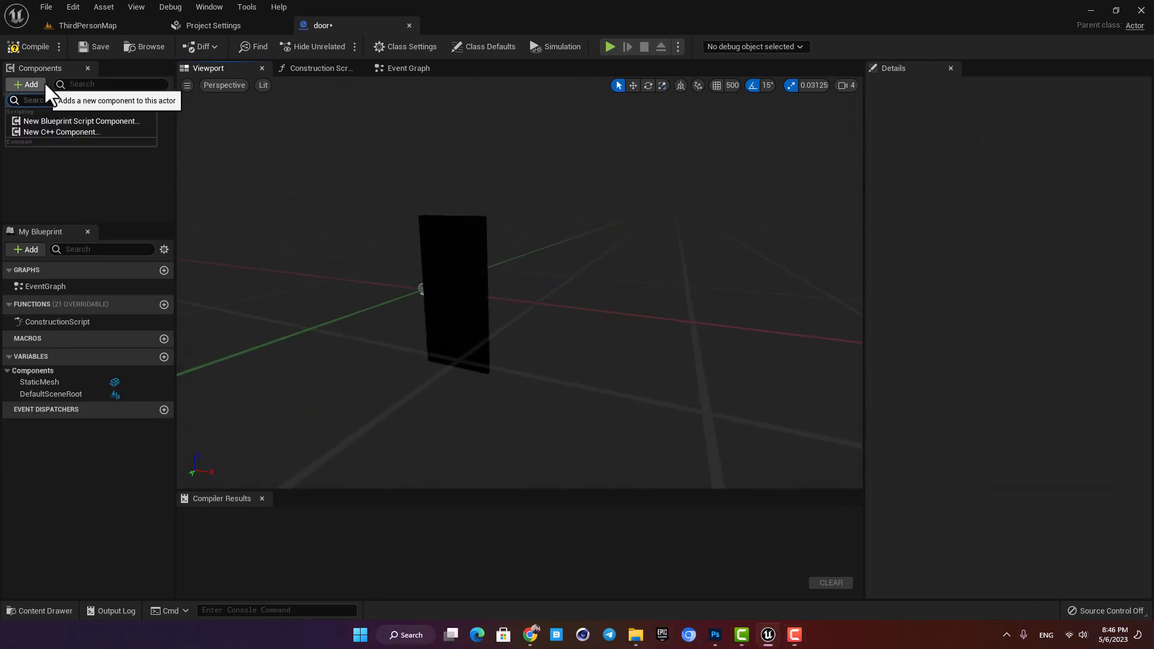
{"action": "type", "text": "b"}
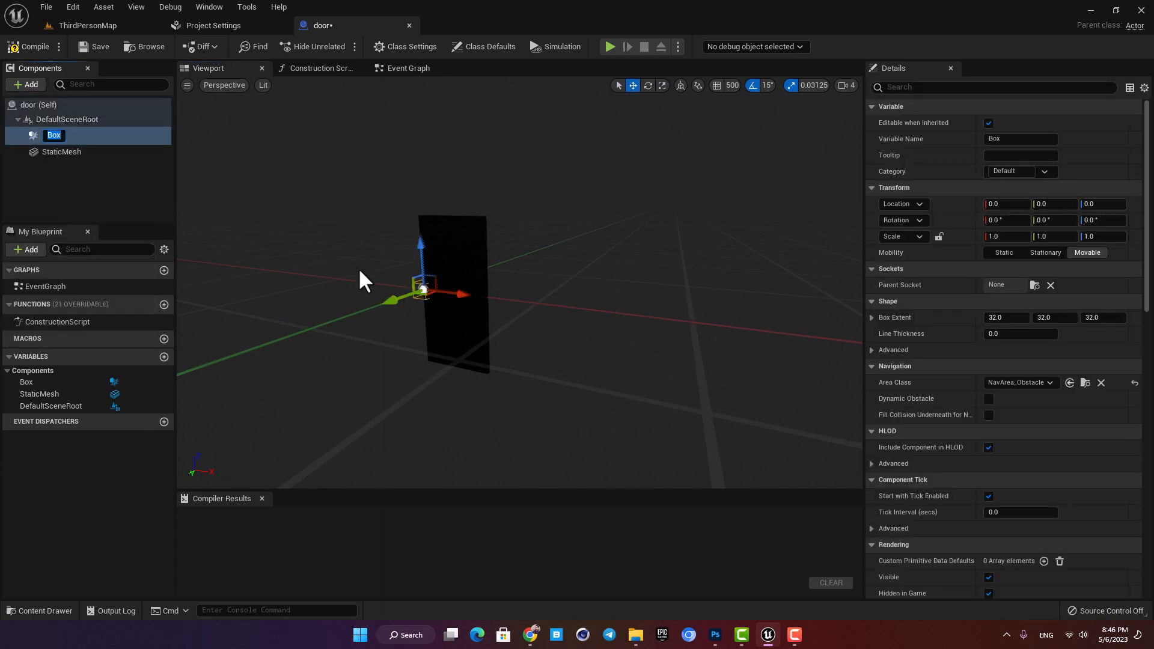
{"action": "left_click_drag", "start_coordinate": [425, 287], "coordinate": [526, 305]}
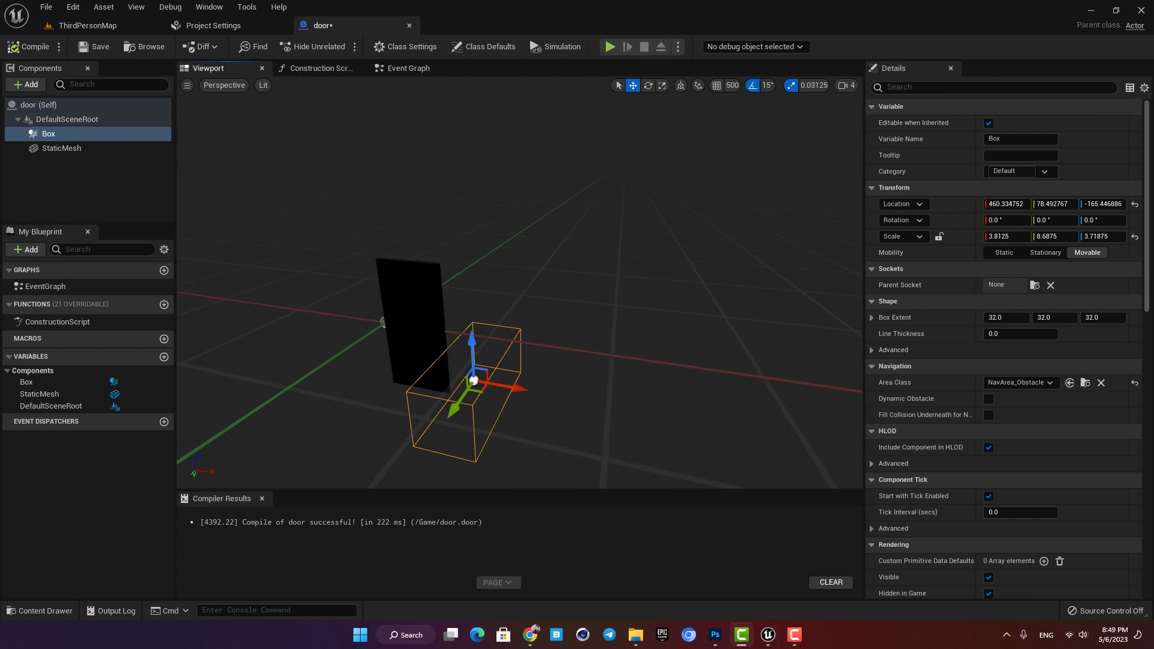
- Add OnComponentBeginOverlap and OnComponentEndOverlap events for the Box in the Event Graph
{"action": "left_click", "coordinate": [408, 67]}
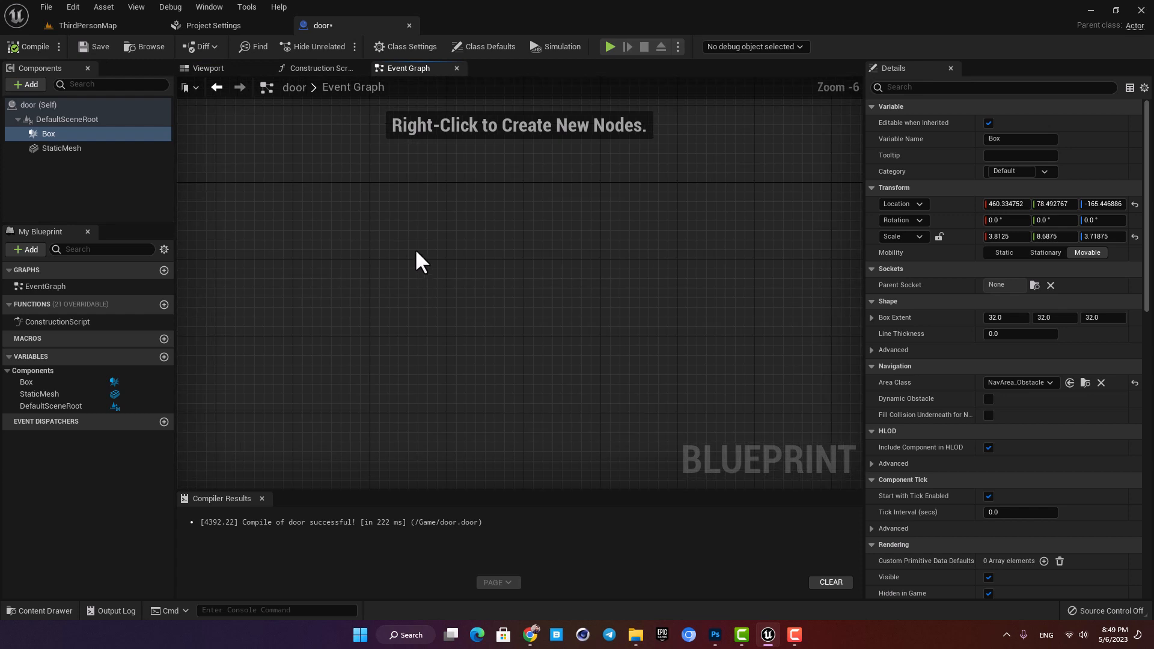
{"action": "mouse_move", "coordinate": [47, 136]}
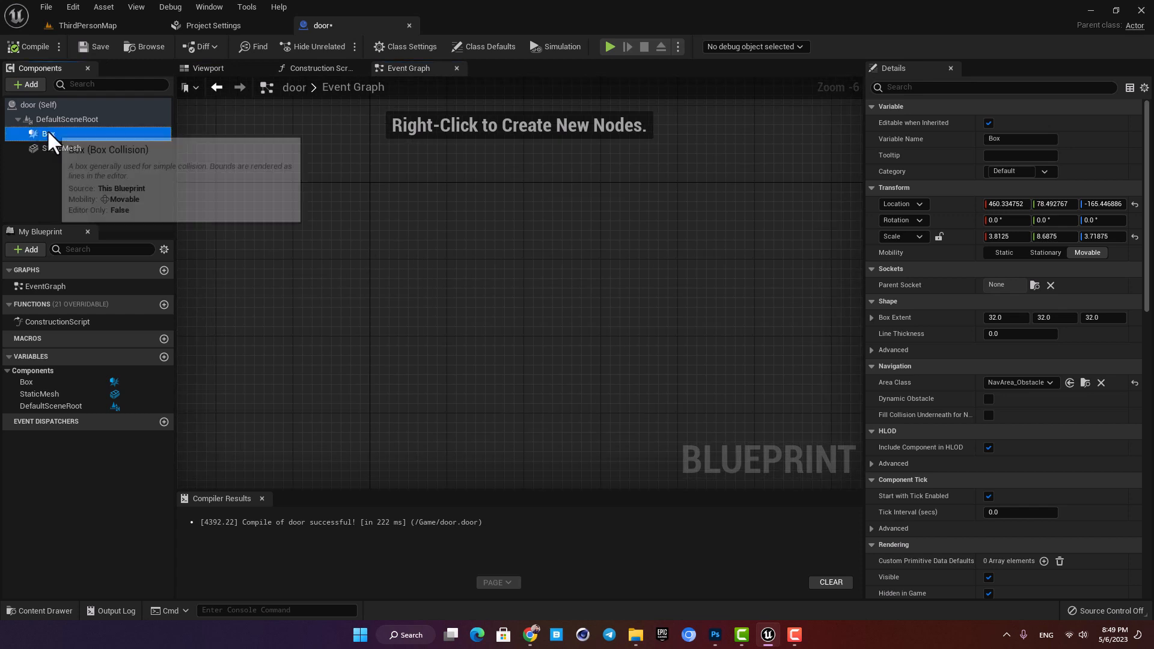
{"action": "right_click", "coordinate": [48, 133]}
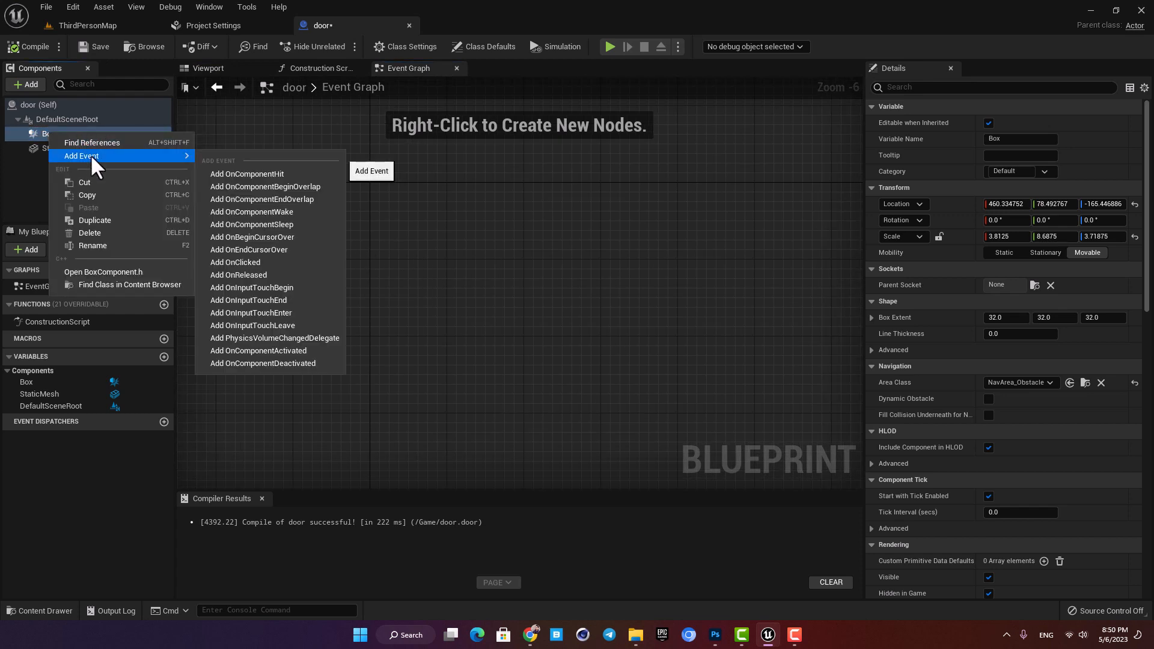
{"action": "mouse_move", "coordinate": [264, 193]}
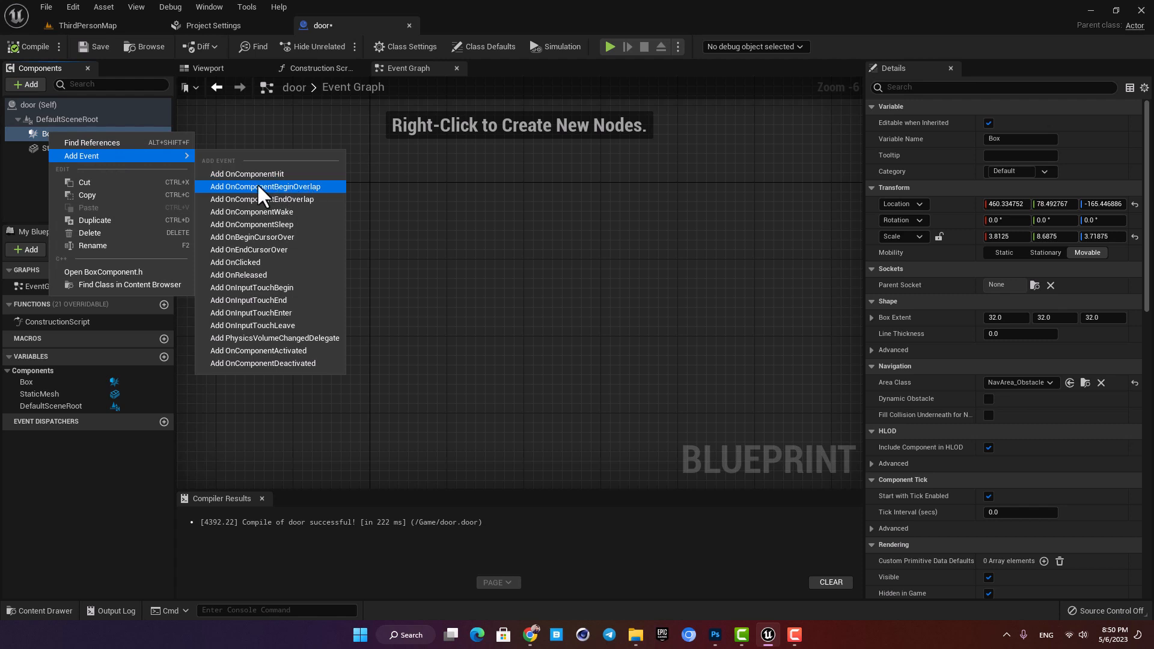
{"action": "left_click", "coordinate": [266, 186]}
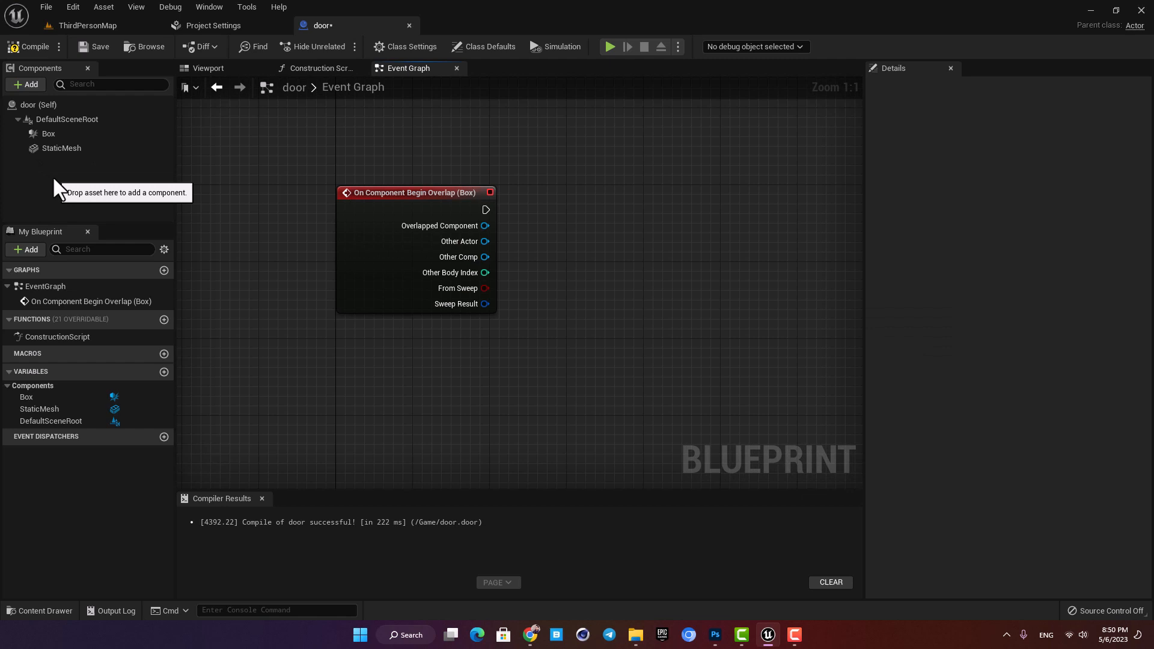
{"action": "left_click", "coordinate": [48, 133]}
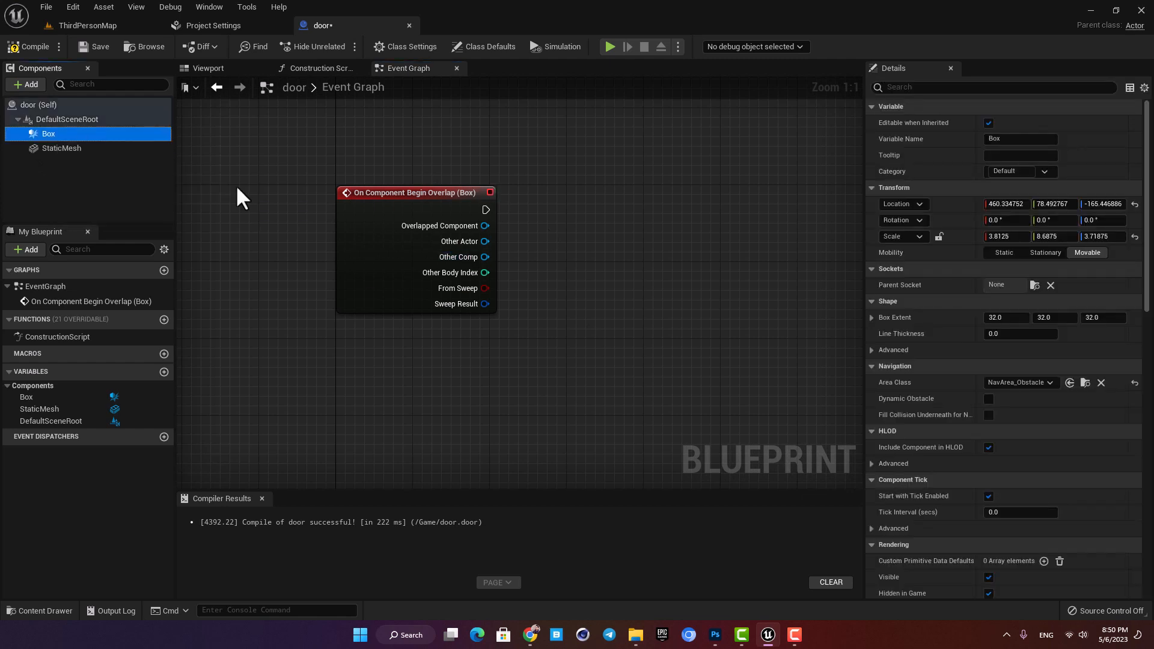
{"action": "right_click", "coordinate": [48, 133]}
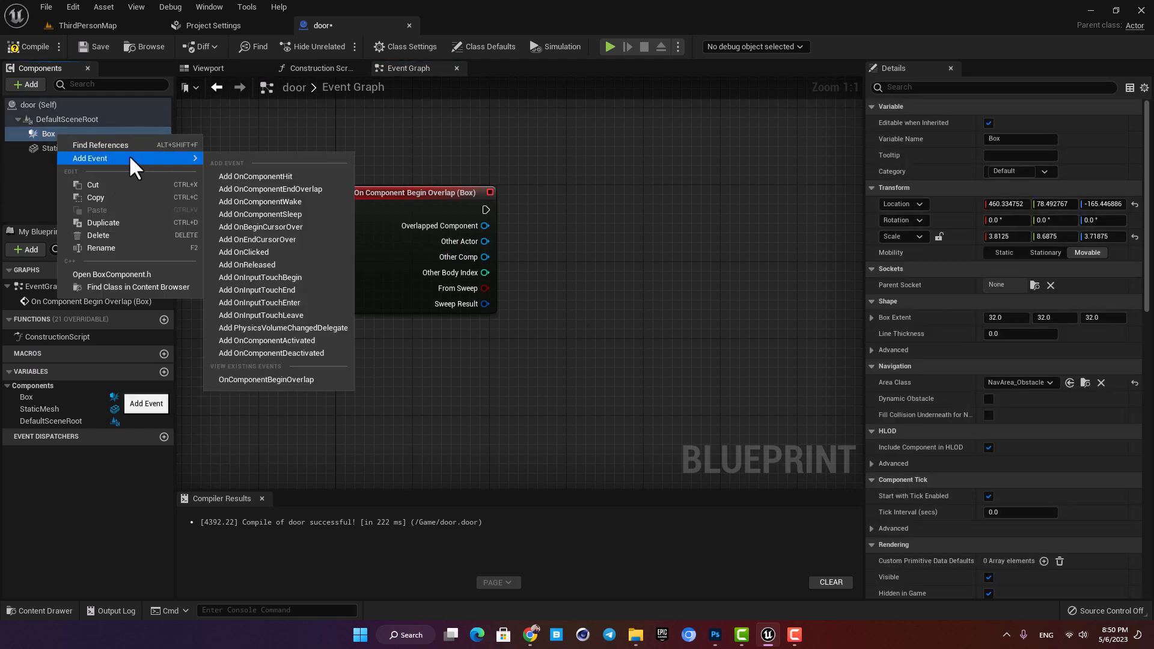
{"action": "mouse_move", "coordinate": [270, 199]}
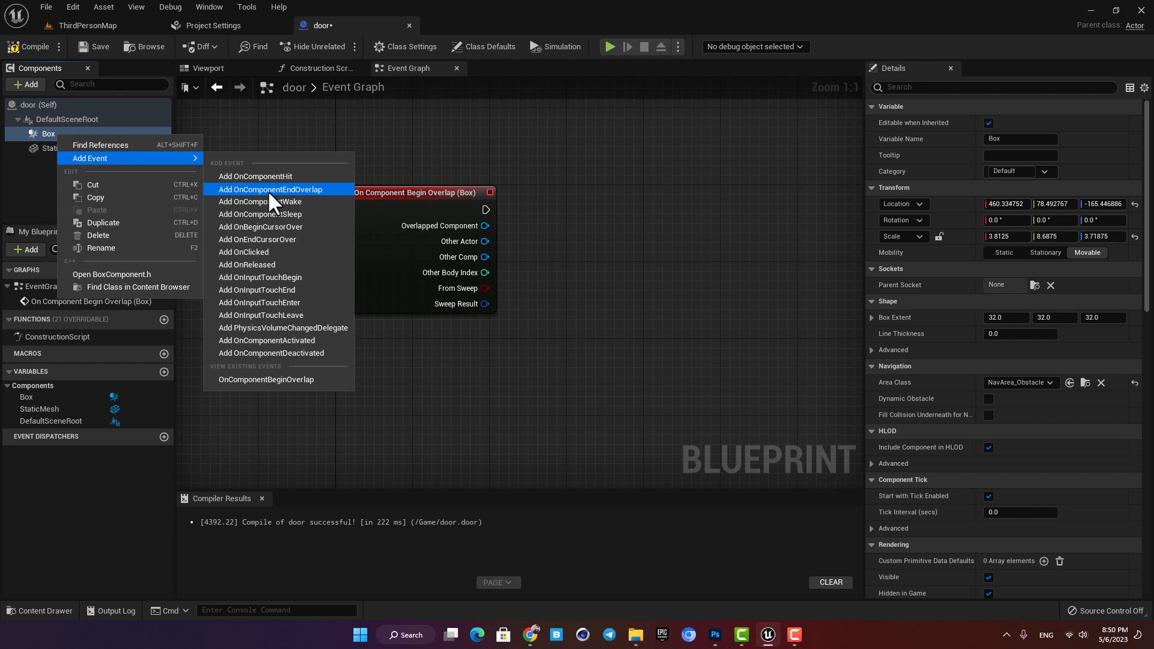
{"action": "left_click", "coordinate": [271, 190]}
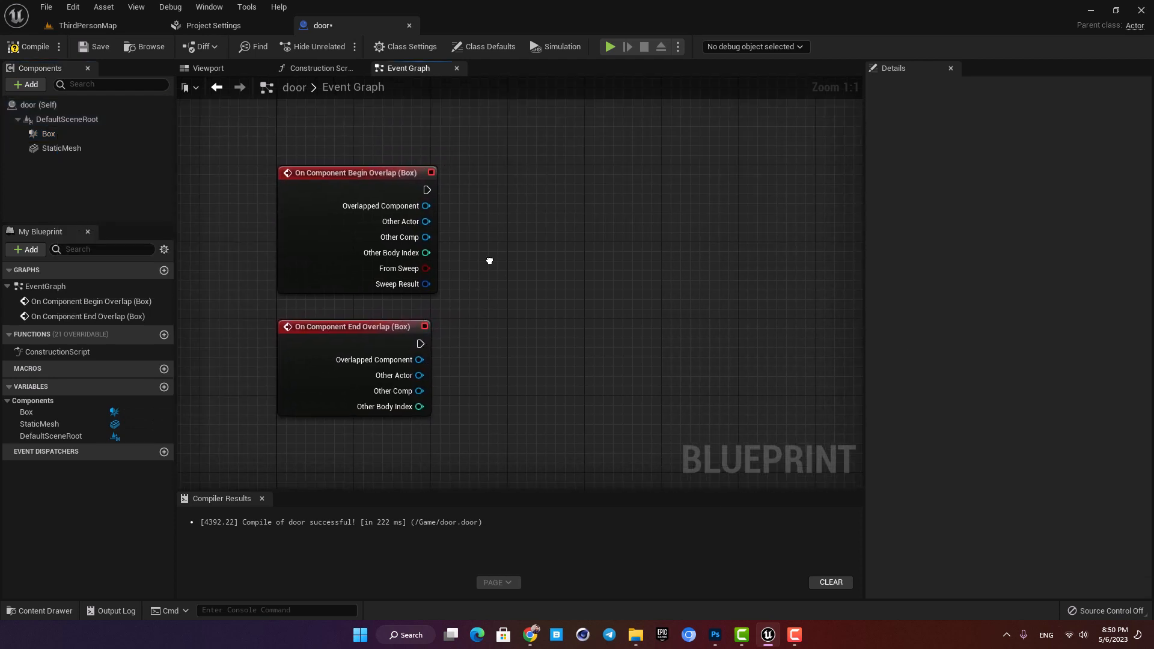
{"action": "left_click_drag", "start_coordinate": [427, 188], "coordinate": [551, 214]}
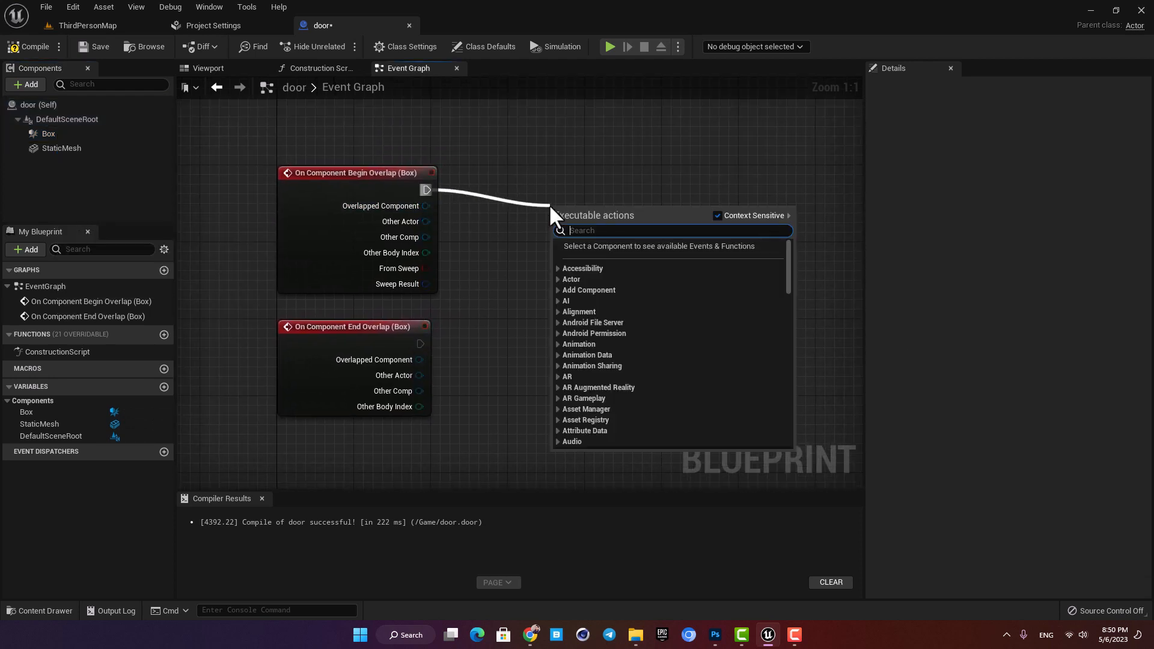
- Wire Begin Overlap to Enable Input and End Overlap to Disable Input, both fed by Get Player Controller
{"action": "type", "text": "enable"}
{"action": "type", "text": "ids"}
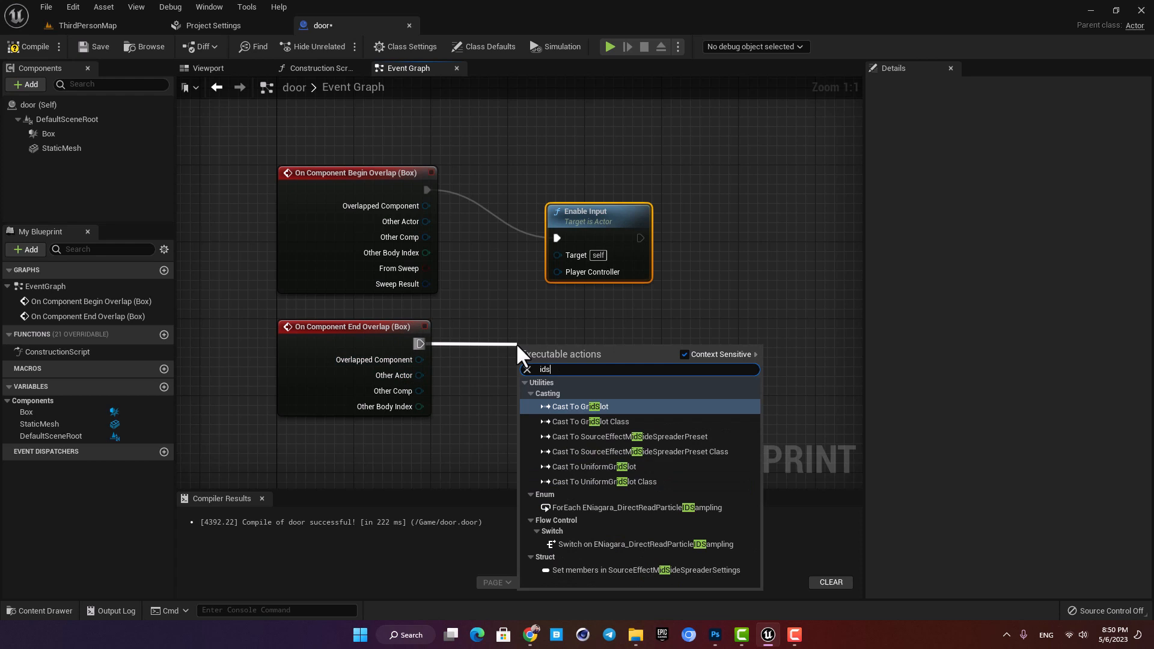
{"action": "type", "text": "disa"}
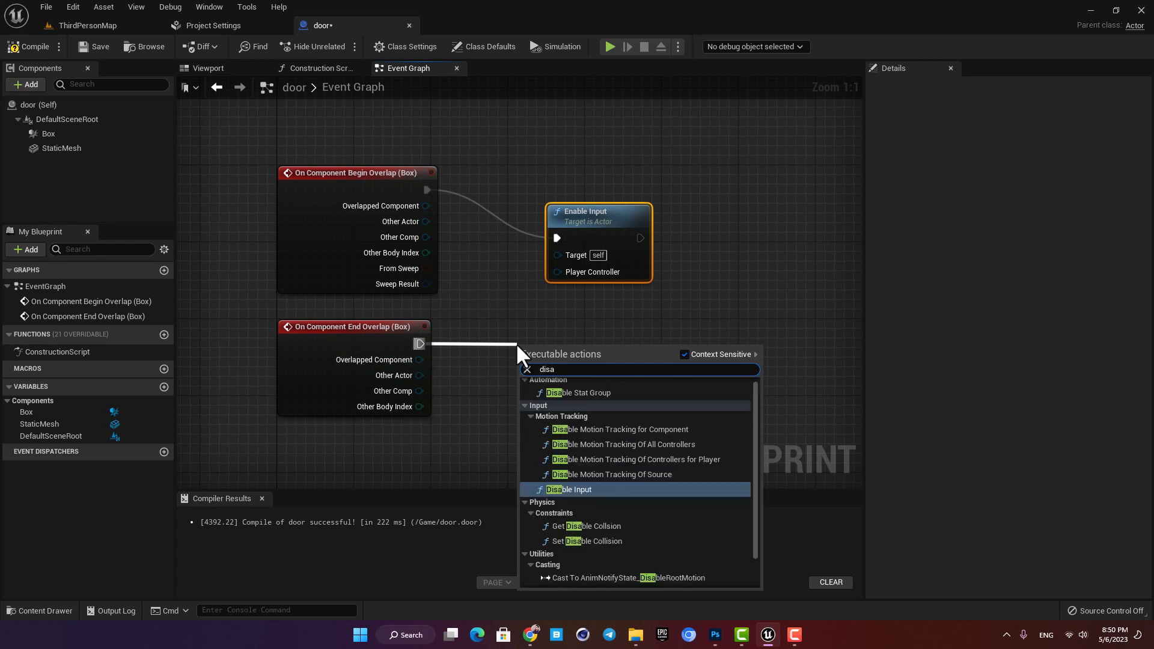
{"action": "left_click", "coordinate": [568, 489]}
{"action": "type", "text": "get p"}
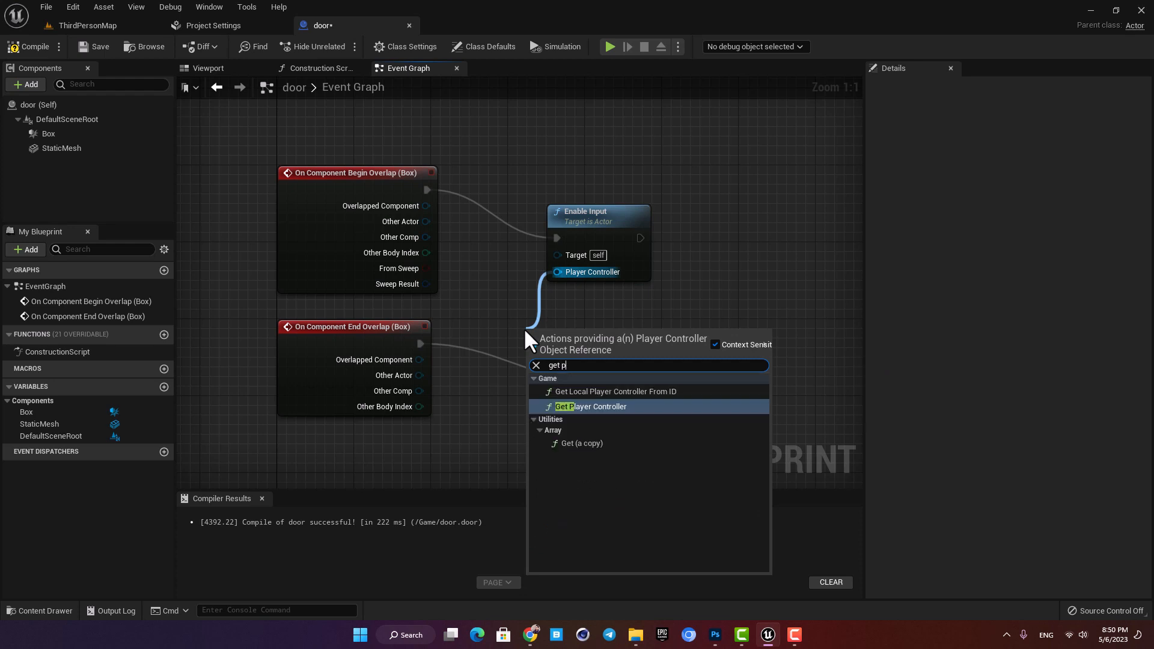
{"action": "left_click", "coordinate": [589, 407]}
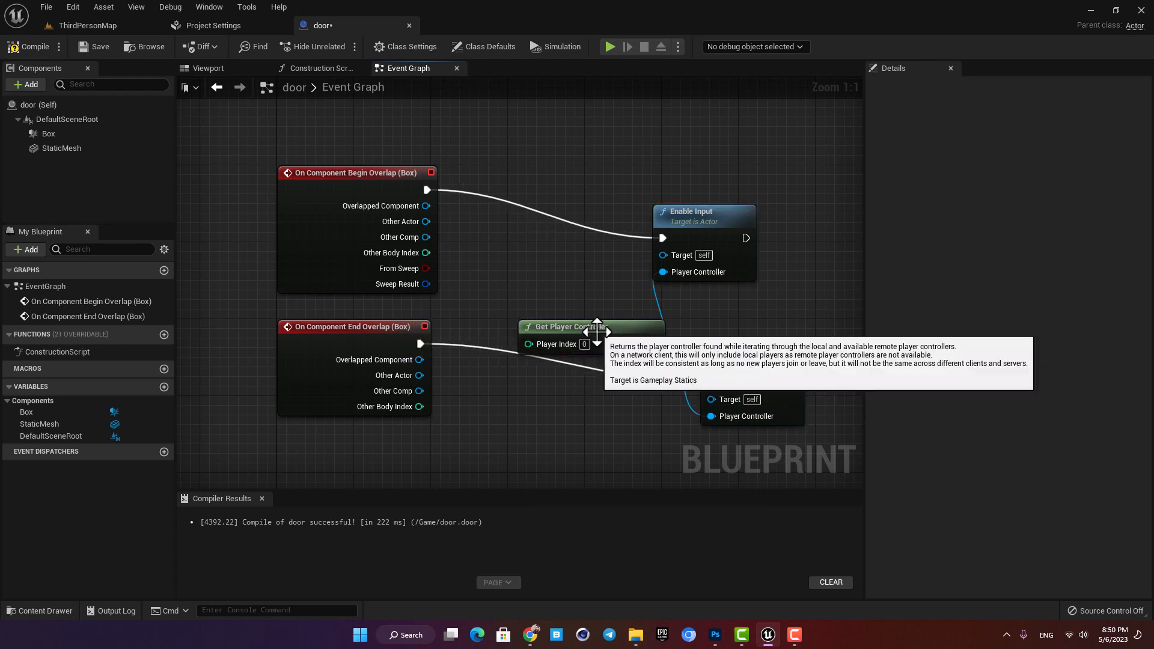
{"action": "scroll", "scroll_direction": "down", "scroll_amount": 3}
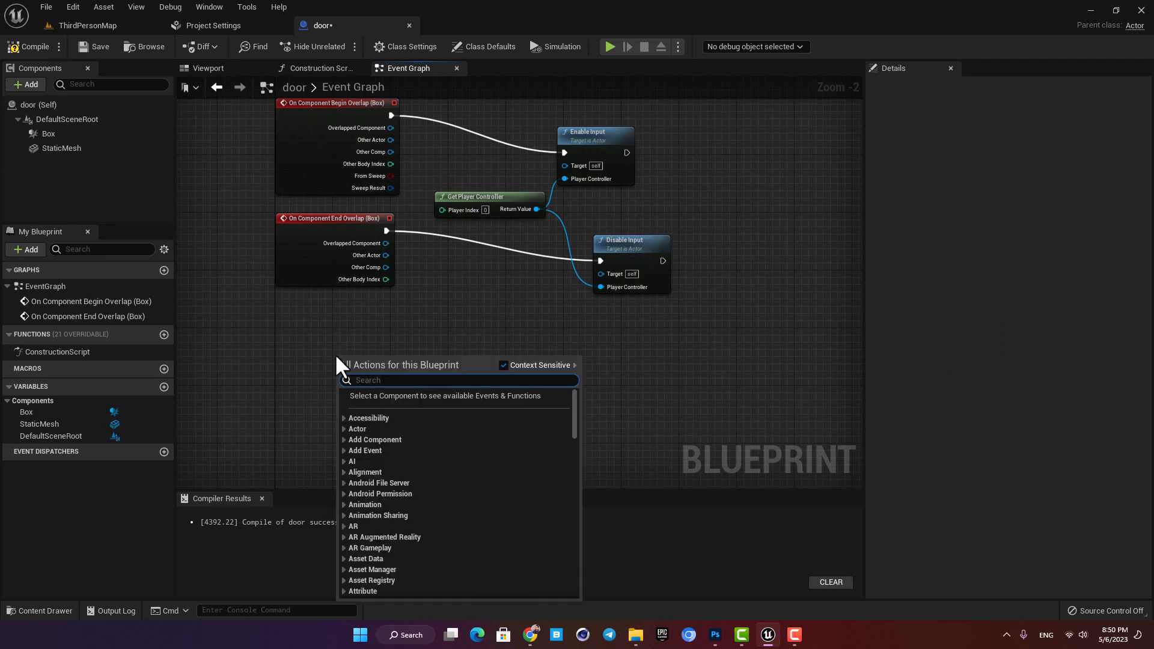
- Add an E keyboard event driving Set Relative Rotation on the door mesh with Z at 90, then compile
{"action": "type", "text": "keyb"}
{"action": "type", "text": "set relati"}
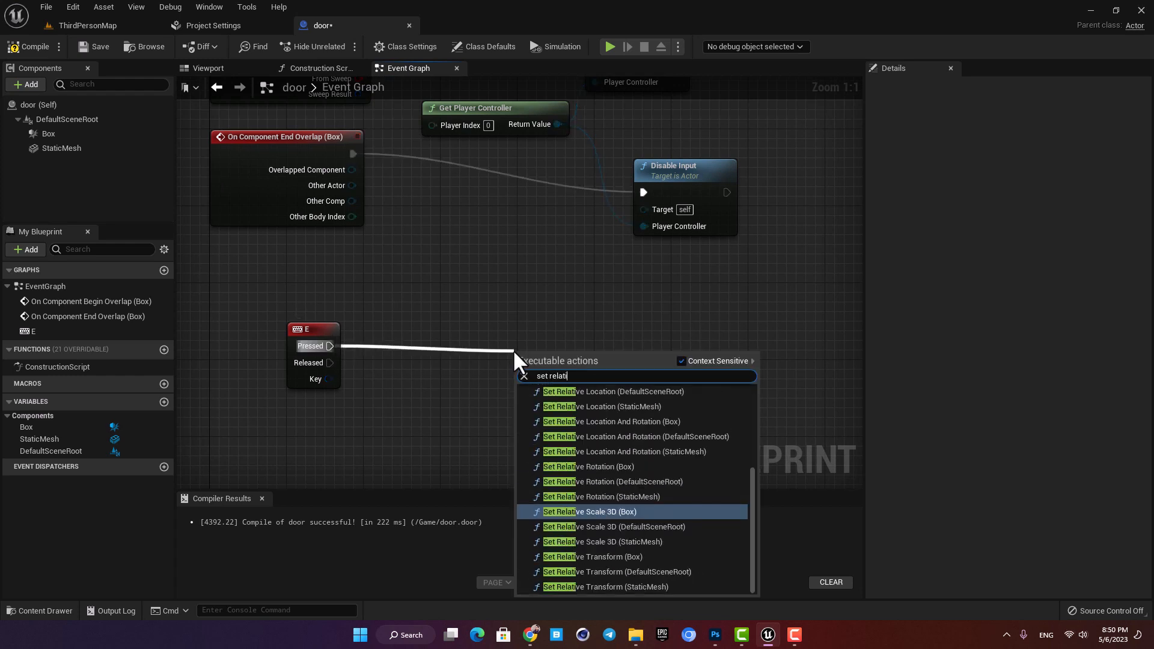
{"action": "left_click", "coordinate": [601, 497]}
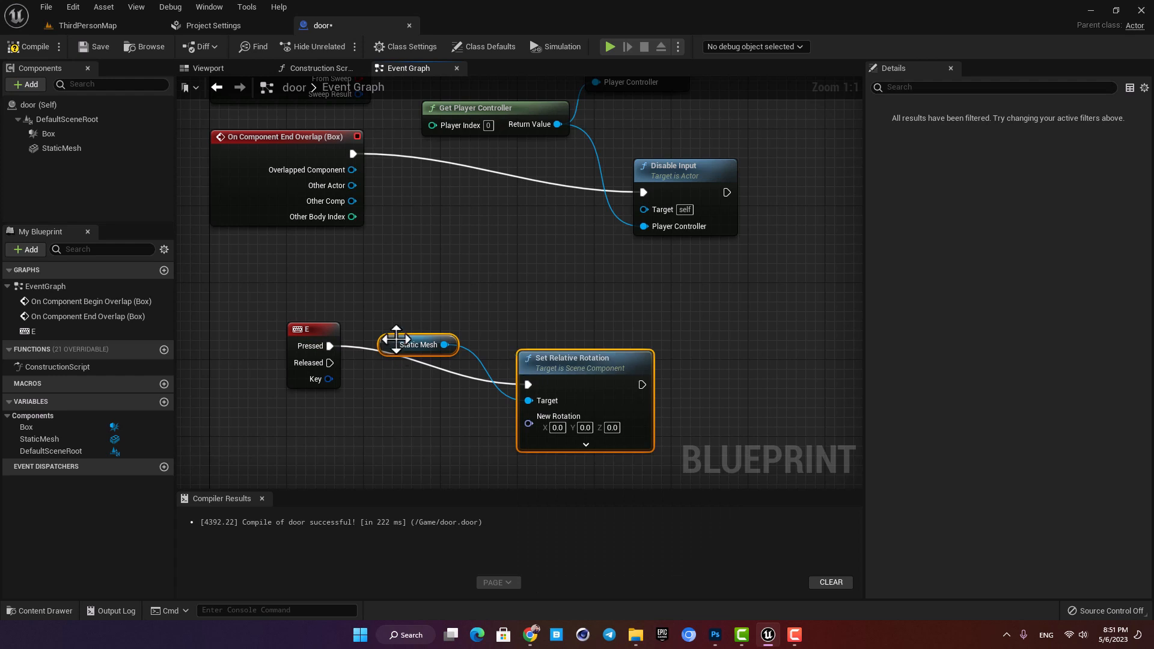
{"action": "left_click", "coordinate": [60, 148]}
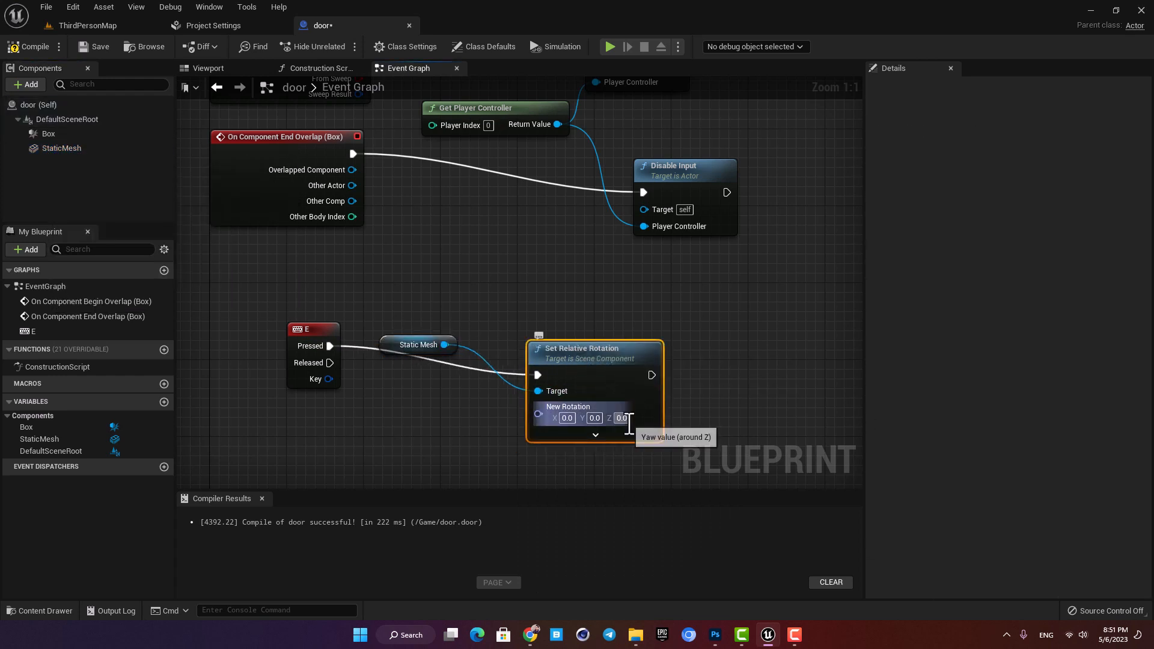
{"action": "type", "text": "90.0"}
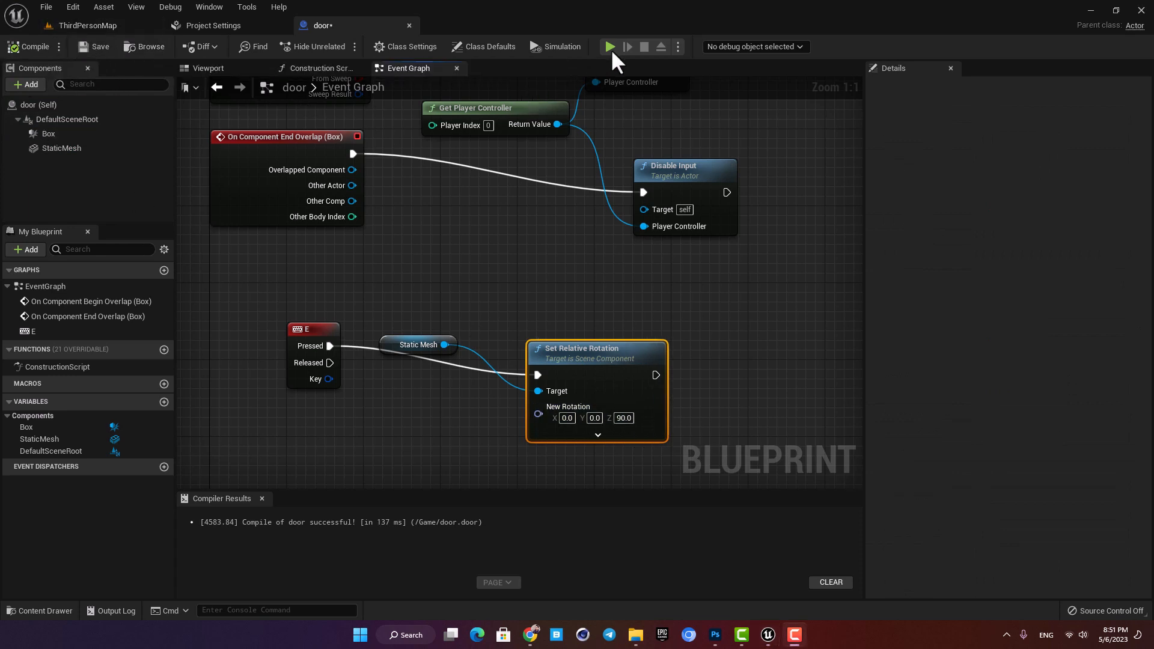
{"action": "left_click", "coordinate": [609, 45]}
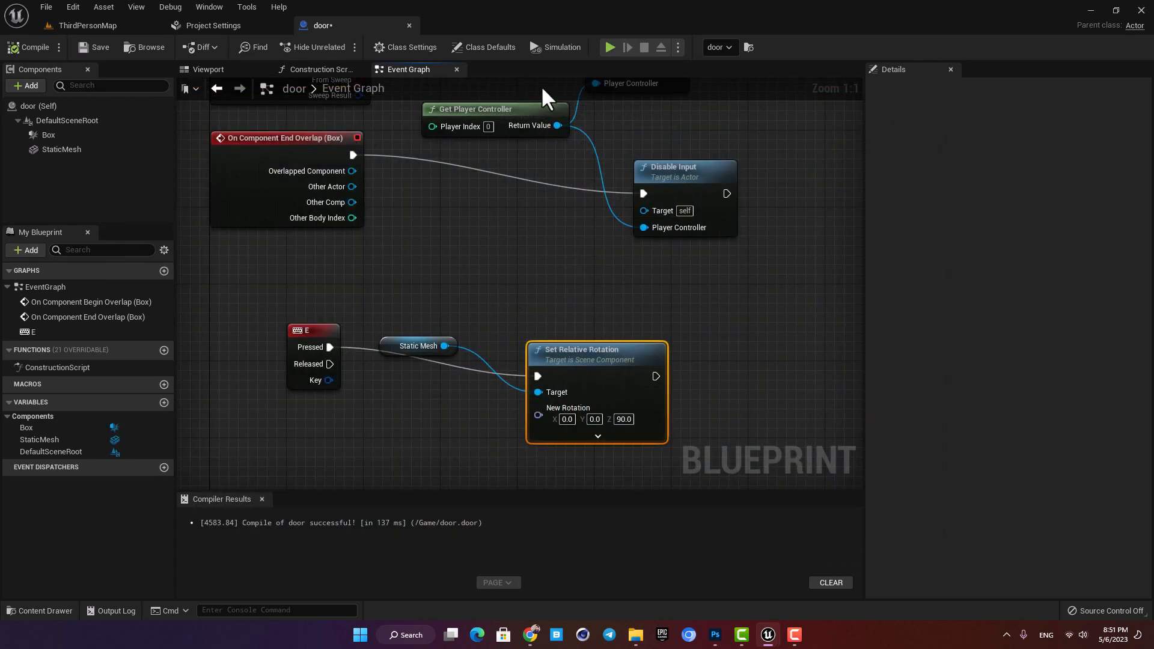
{"action": "mouse_move", "coordinate": [601, 354]}
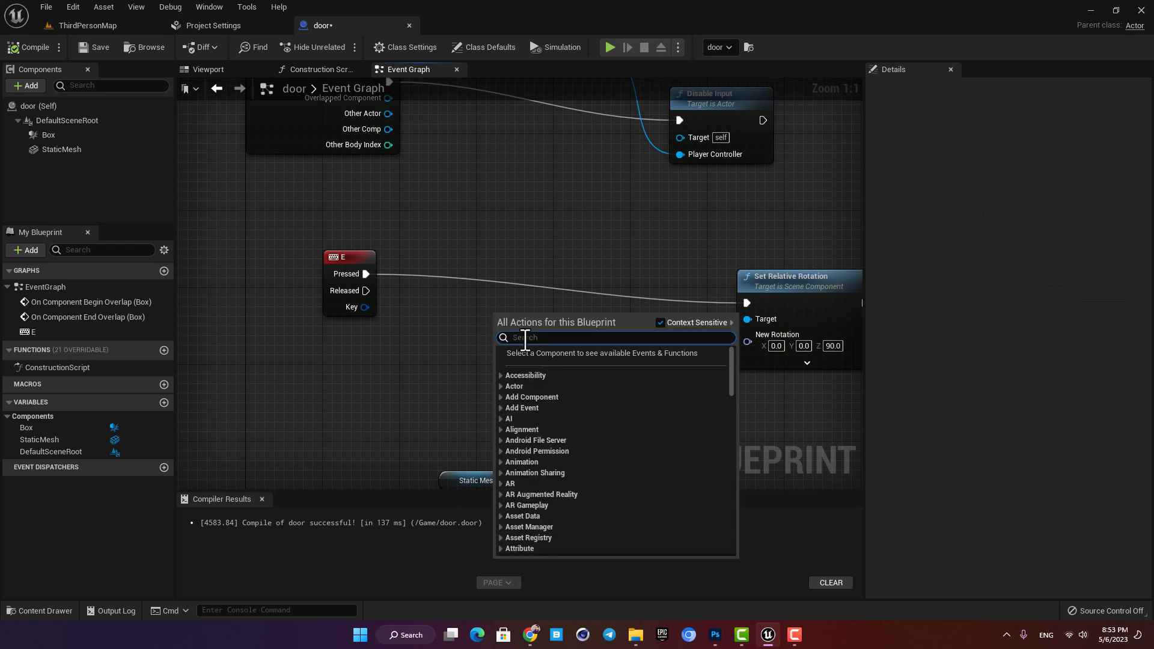
- Add a Timeline node to the Event Graph via the timeline search
{"action": "type", "text": "tin"}
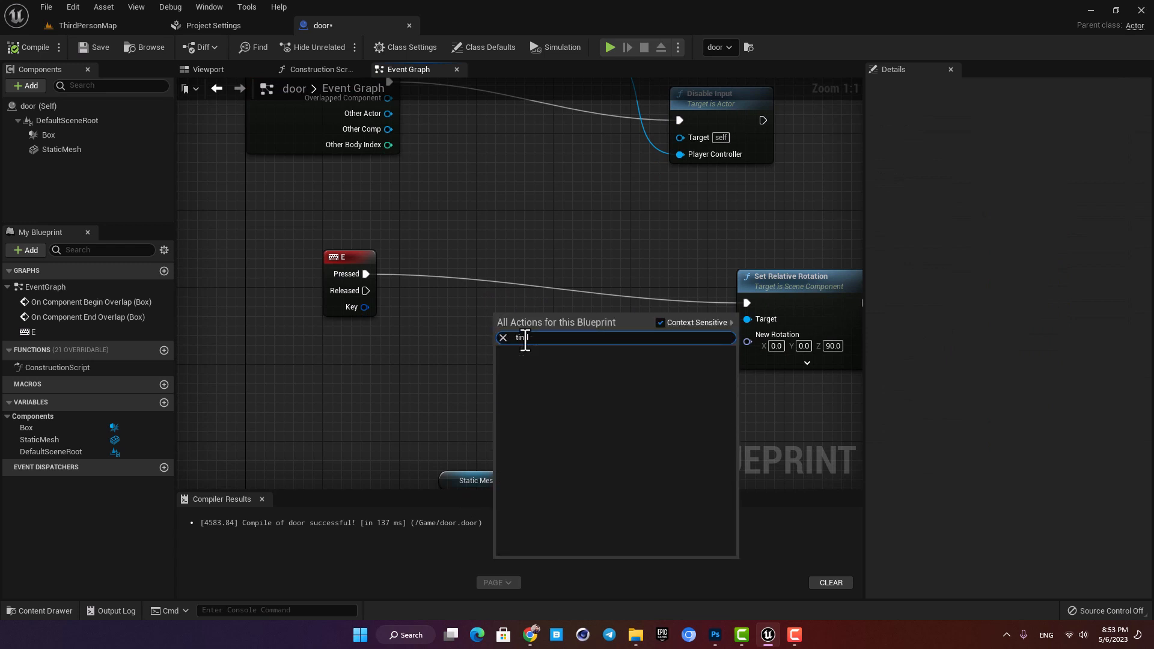
{"action": "type", "text": "timeline"}
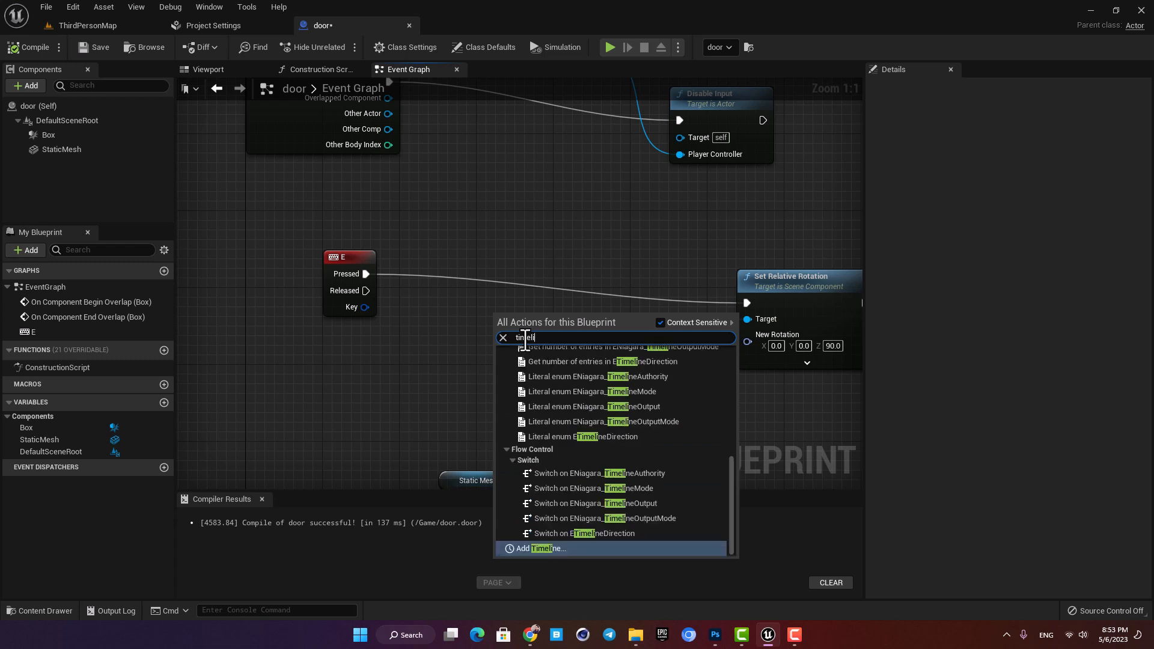
{"action": "left_click", "coordinate": [535, 549]}
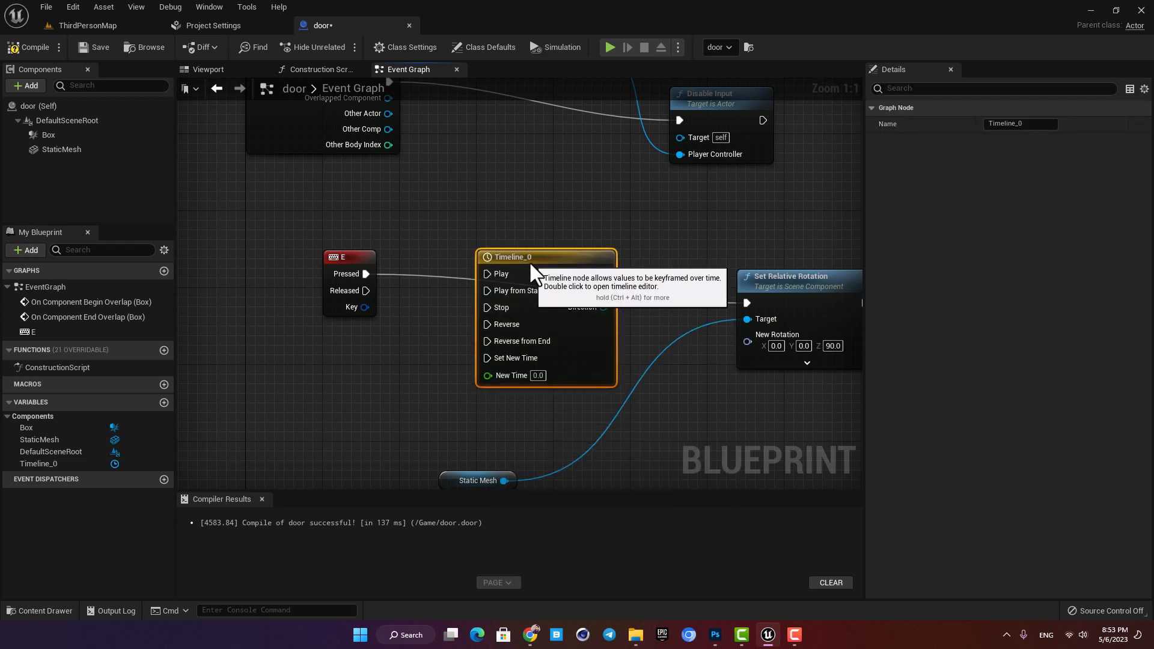
{"action": "mouse_move", "coordinate": [675, 310]}
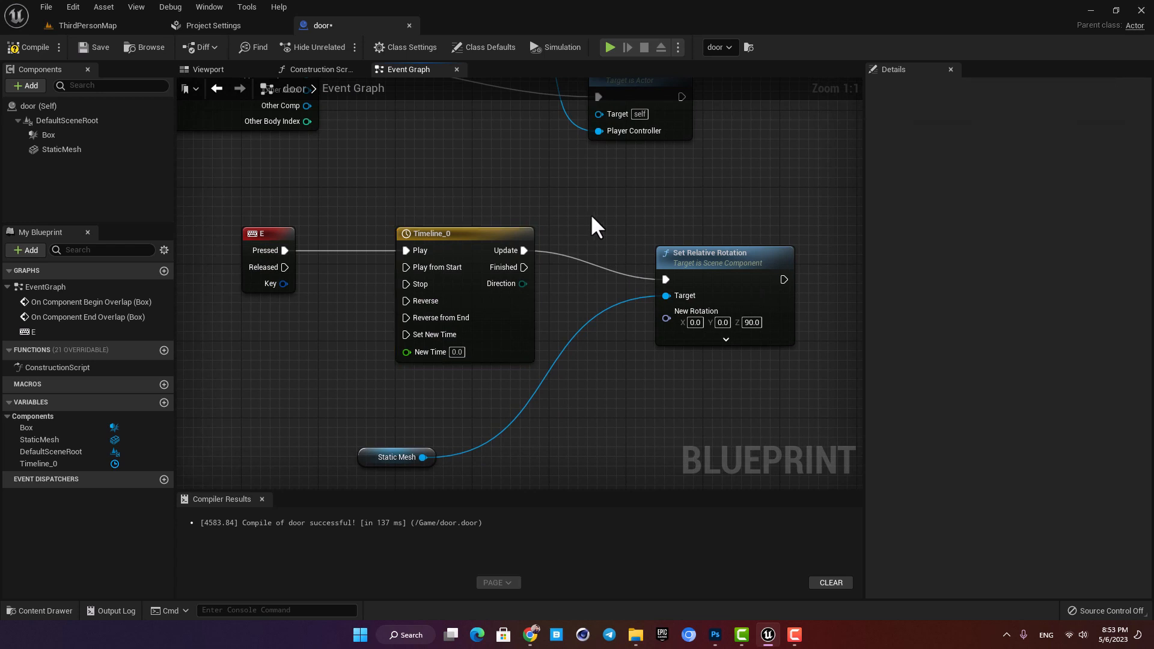
{"action": "mouse_move", "coordinate": [474, 233]}
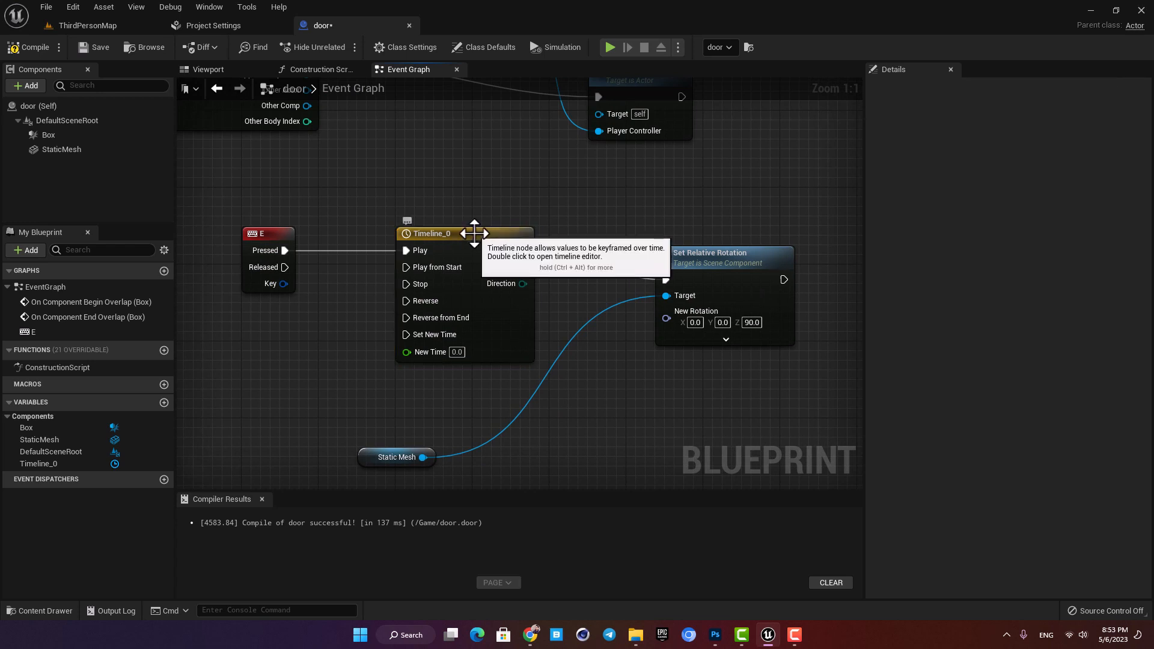
- Give Timeline_0 a 1.00-second float track with keys at 0 and 1.0 using Auto interpolation
{"action": "double_click", "coordinate": [431, 233]}
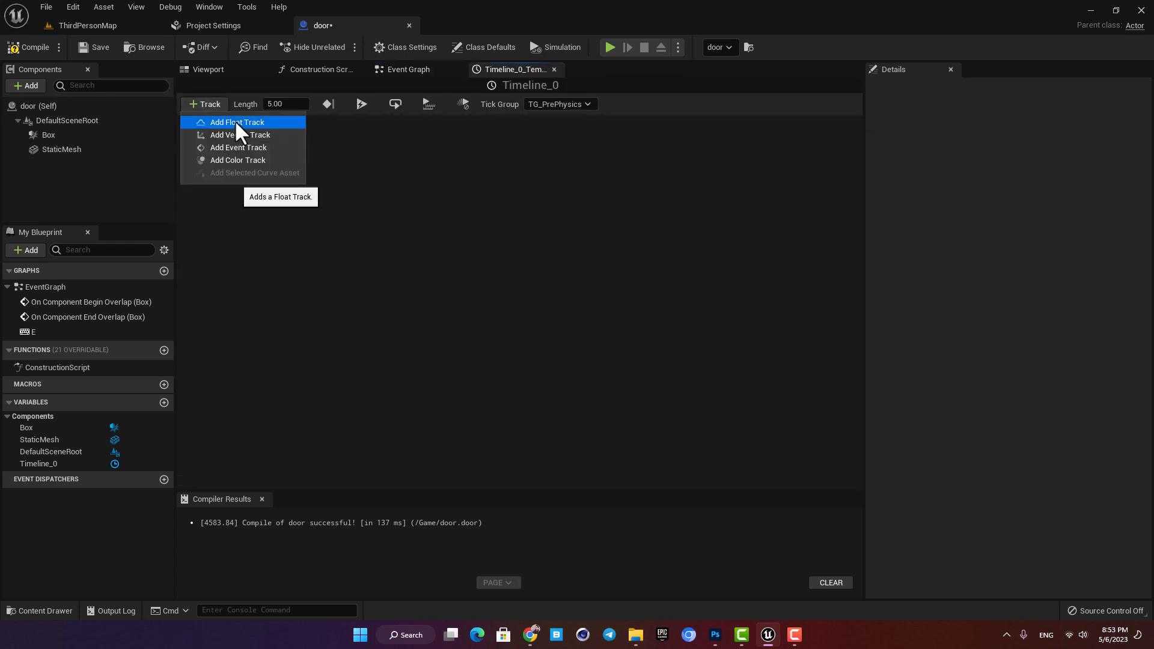
{"action": "left_click", "coordinate": [236, 123]}
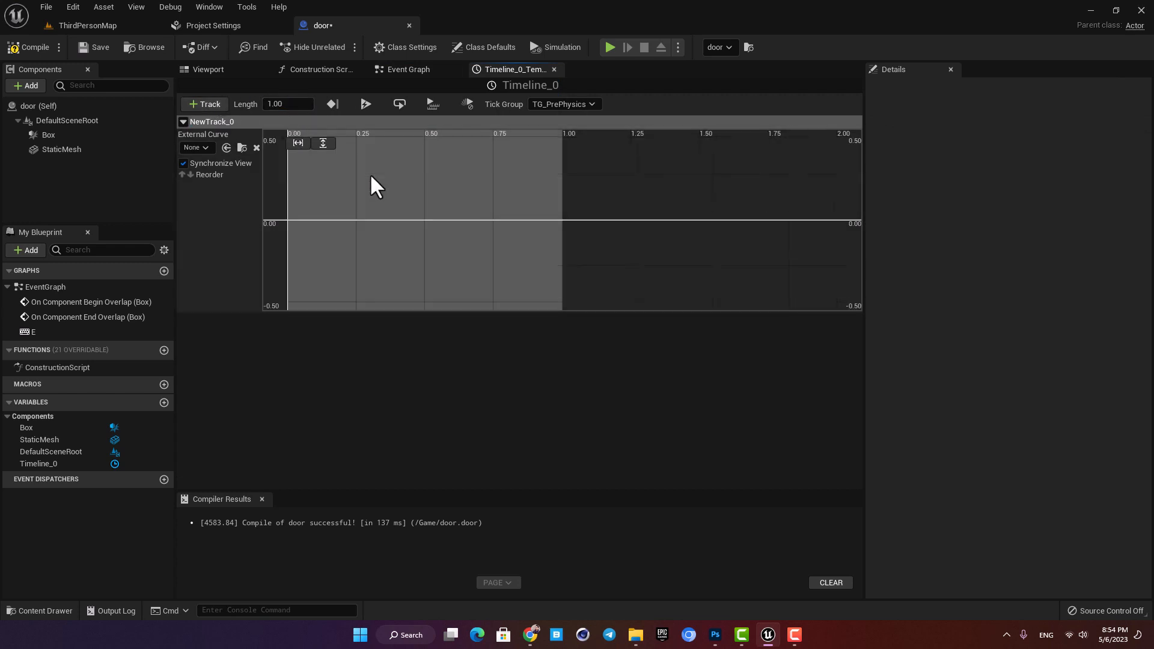
{"action": "mouse_move", "coordinate": [344, 195]}
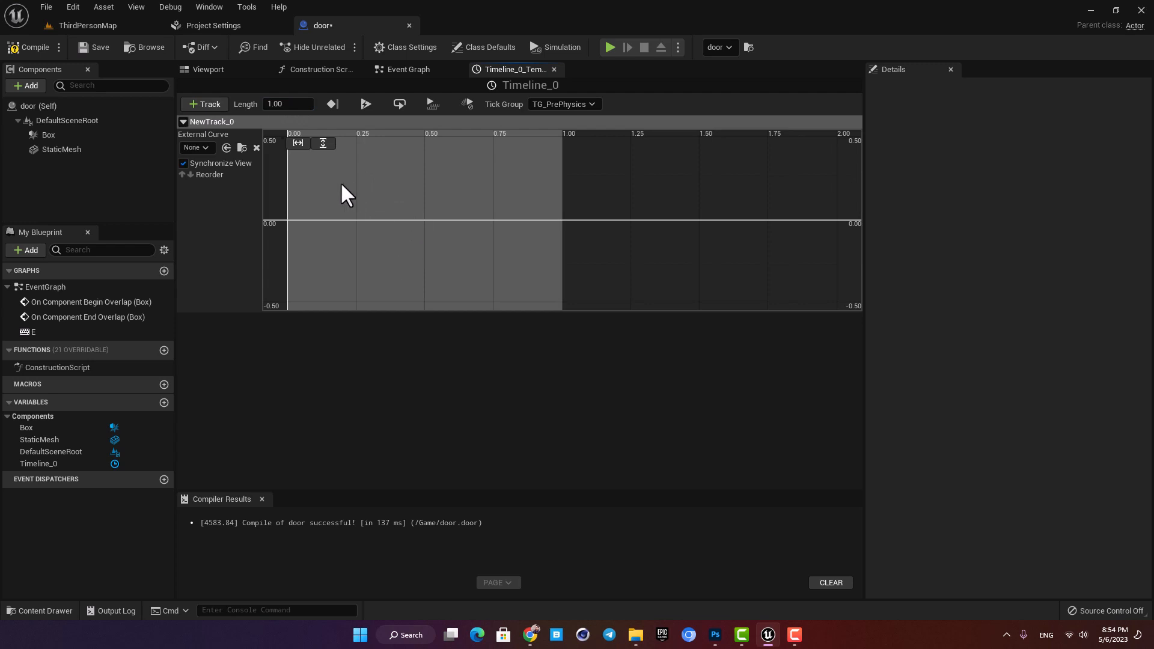
{"action": "left_click", "coordinate": [288, 103]}
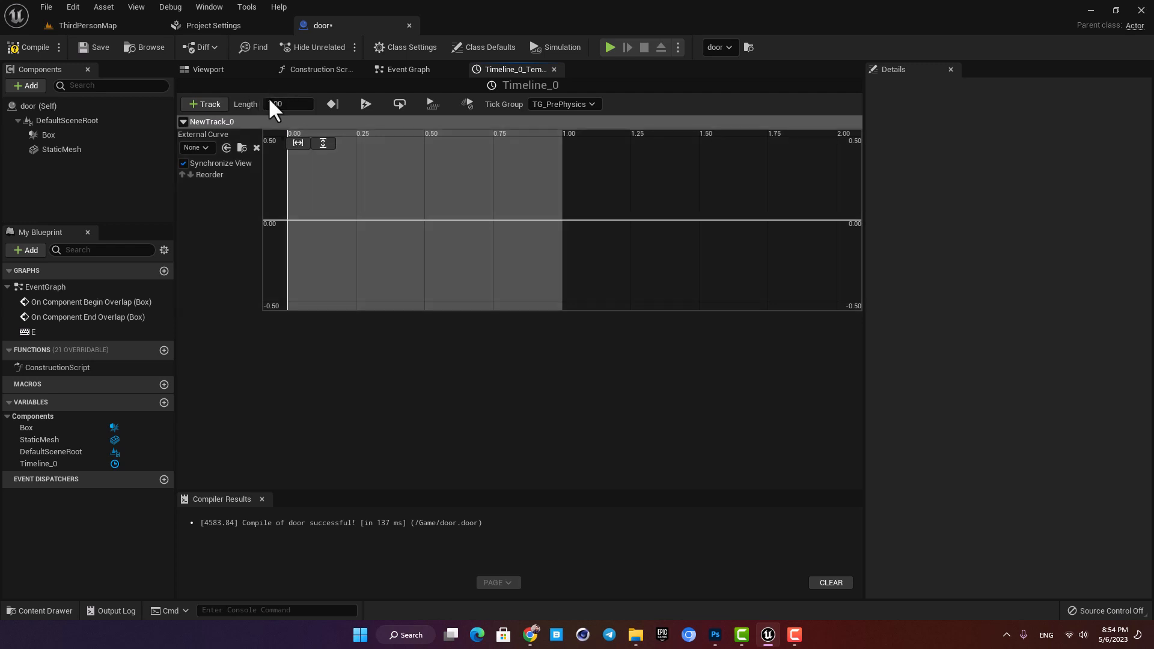
{"action": "left_click", "coordinate": [288, 104]}
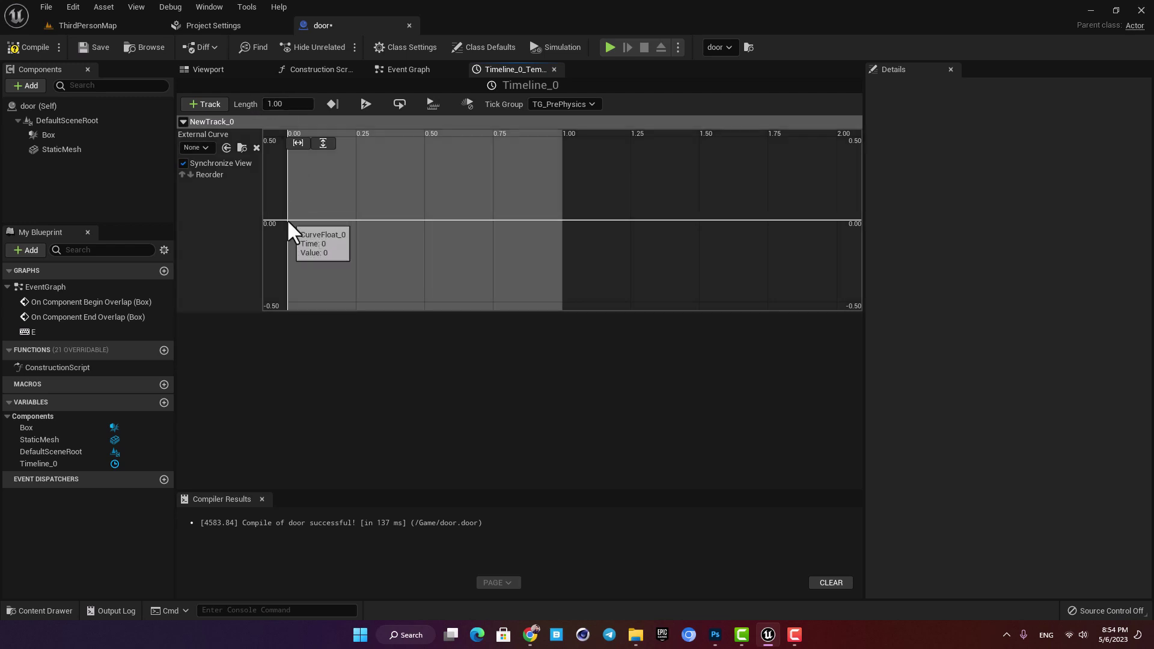
{"action": "left_click", "coordinate": [288, 220]}
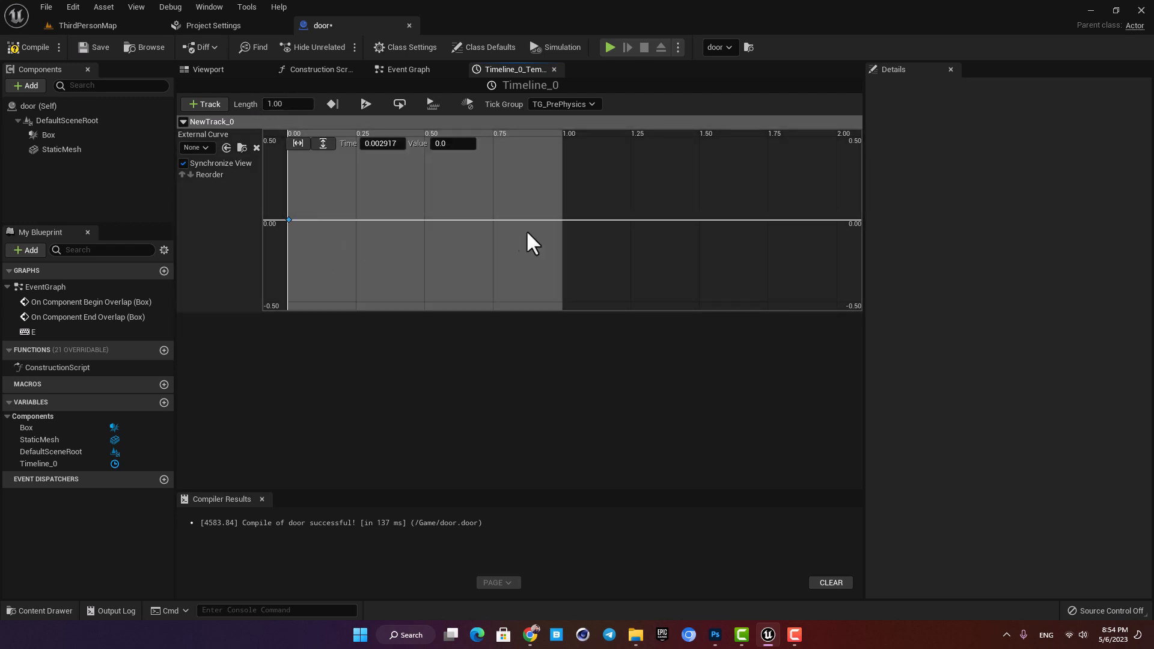
{"action": "left_click", "coordinate": [557, 219]}
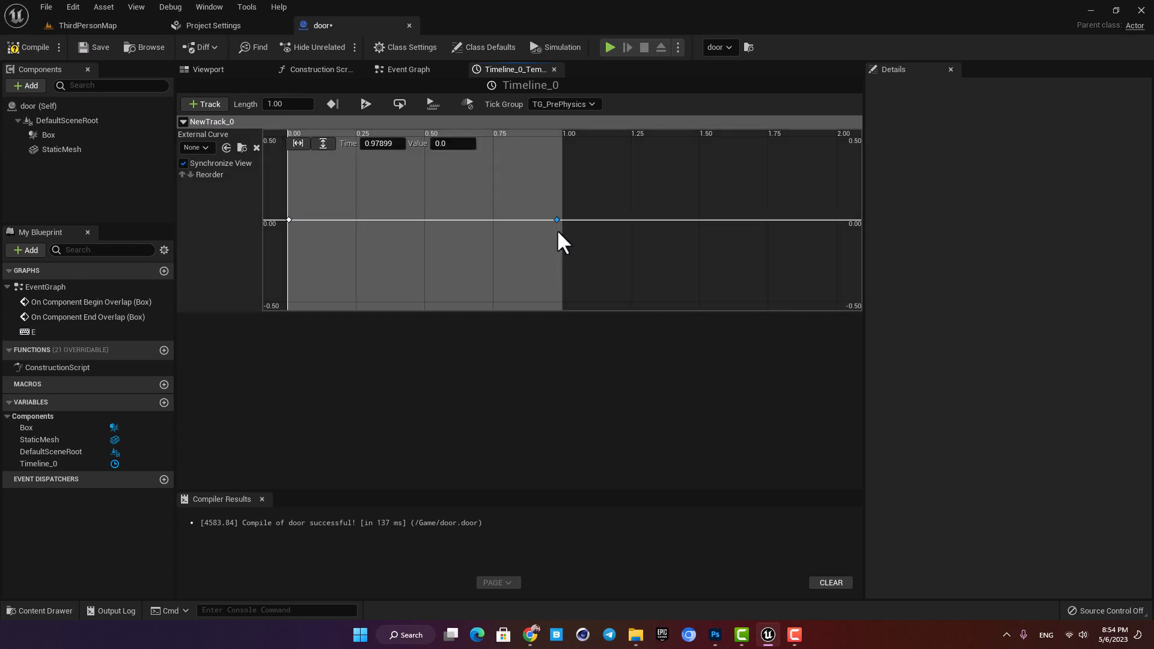
{"action": "left_click", "coordinate": [288, 220]}
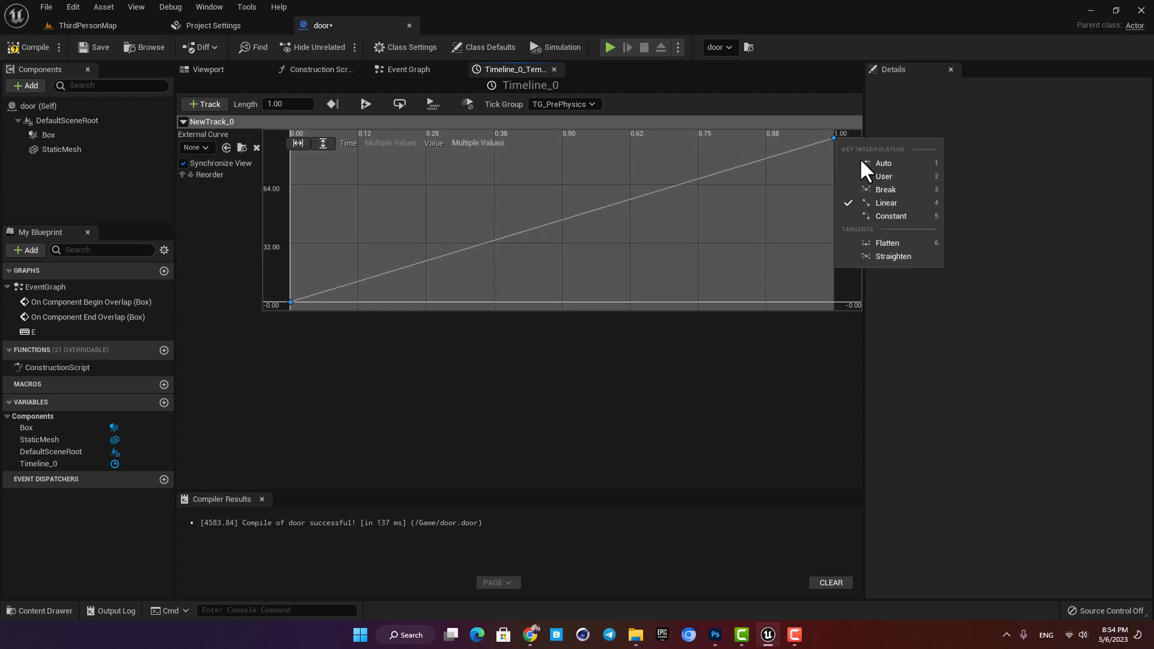
{"action": "left_click", "coordinate": [883, 163]}
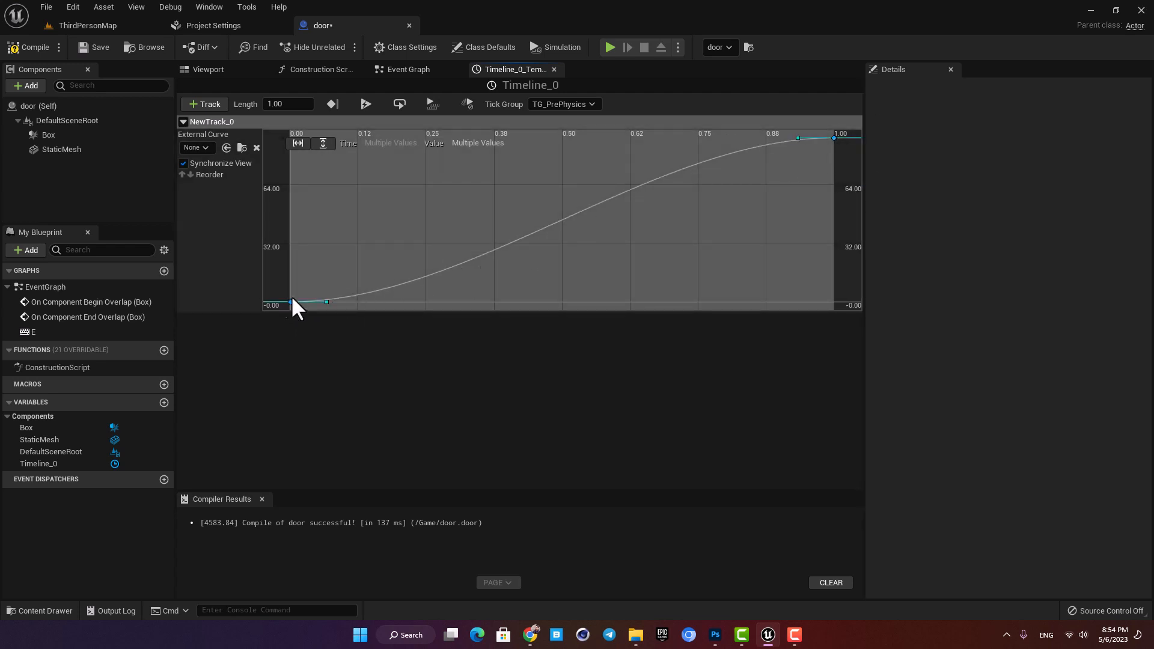
{"action": "mouse_move", "coordinate": [368, 292]}
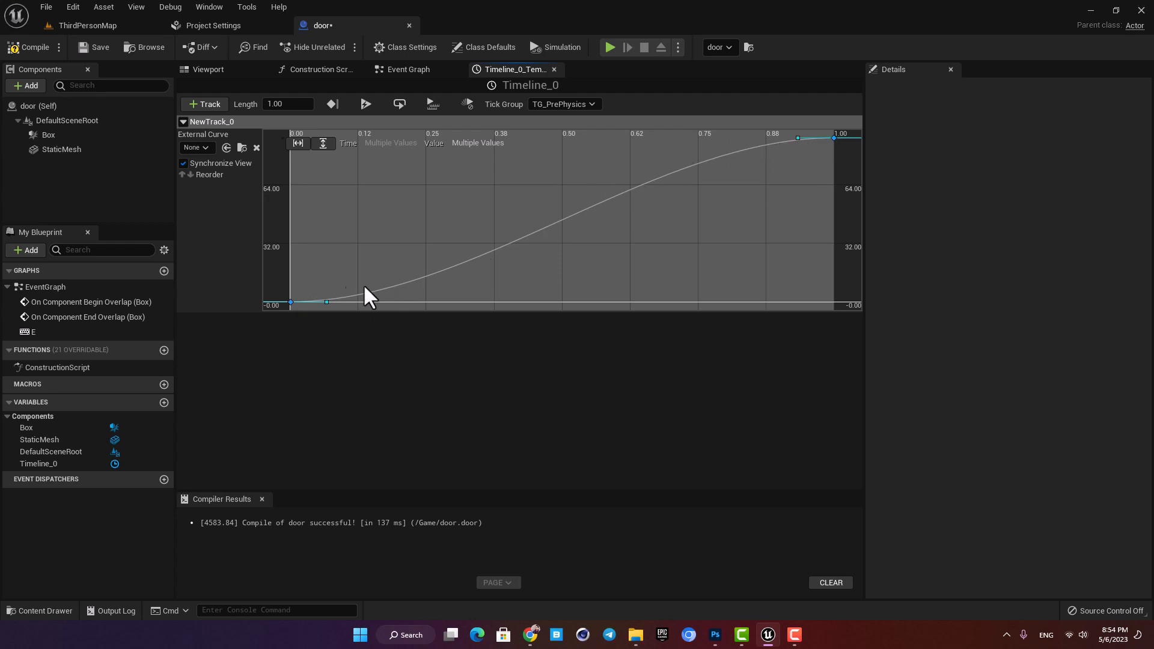
{"action": "mouse_move", "coordinate": [100, 101]}
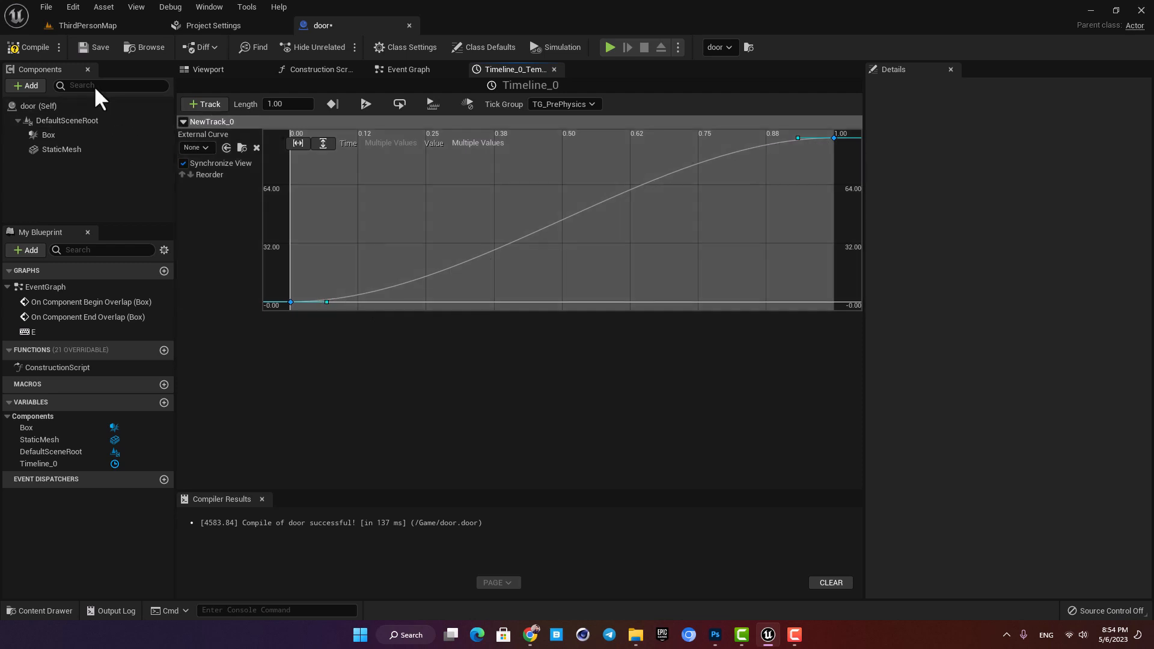
{"action": "mouse_move", "coordinate": [578, 204]}
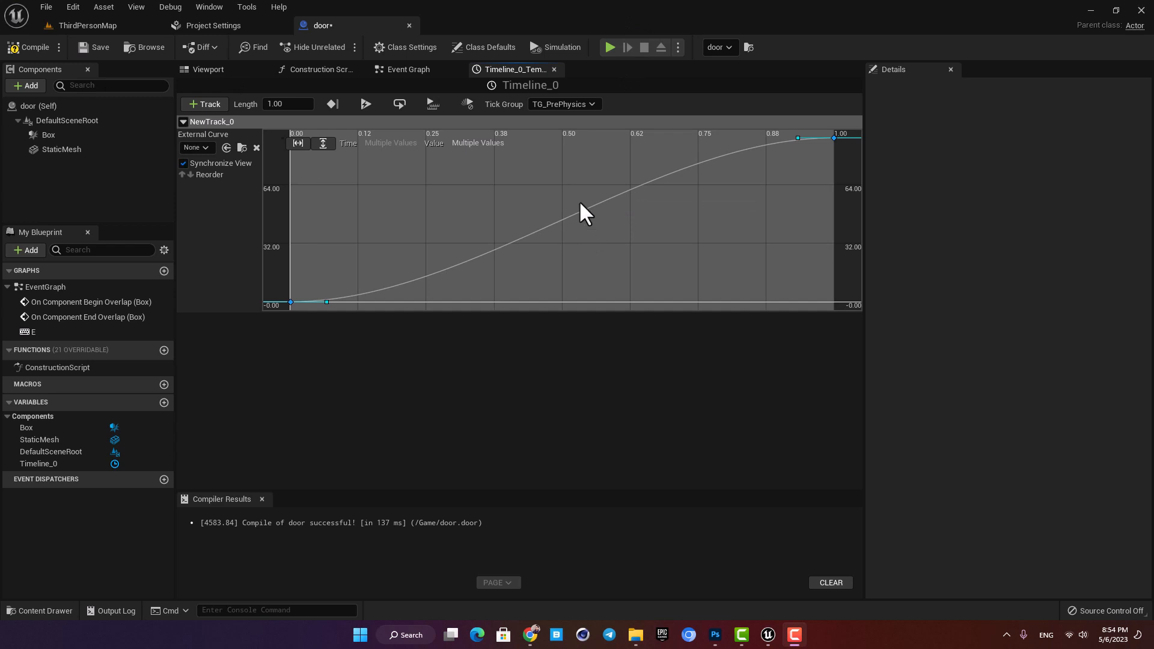
{"action": "mouse_move", "coordinate": [51, 96]}
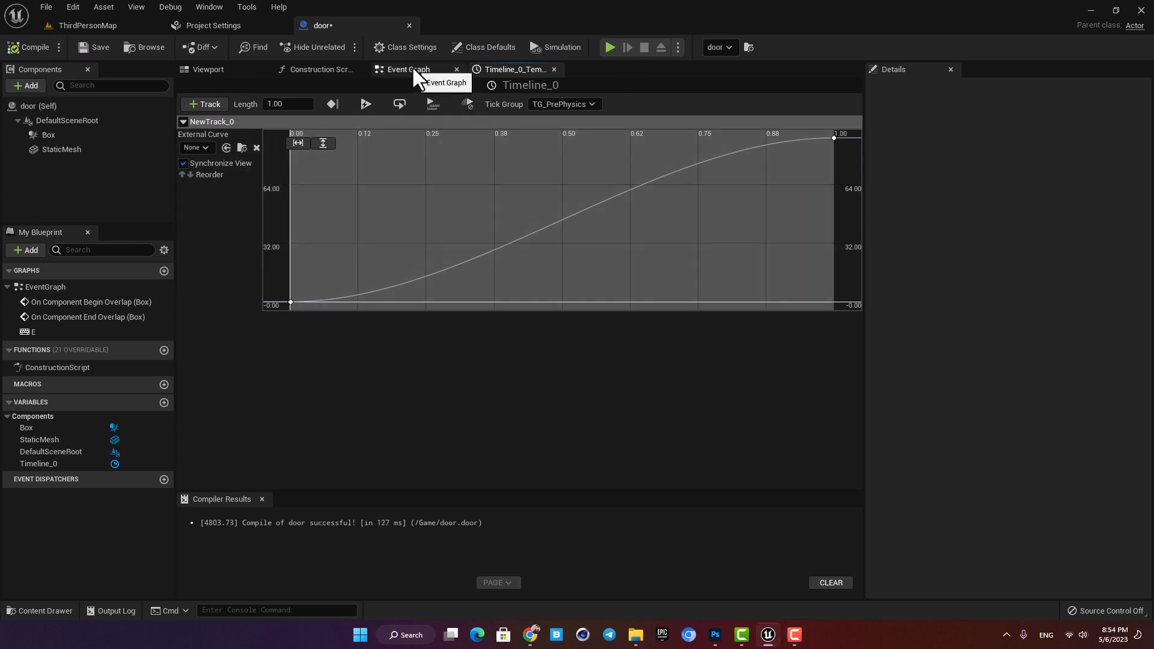
- Feed New Track 0 through Make Rotator's Z (Yaw) into Set Relative Rotation and compile
{"action": "left_click", "coordinate": [408, 70]}
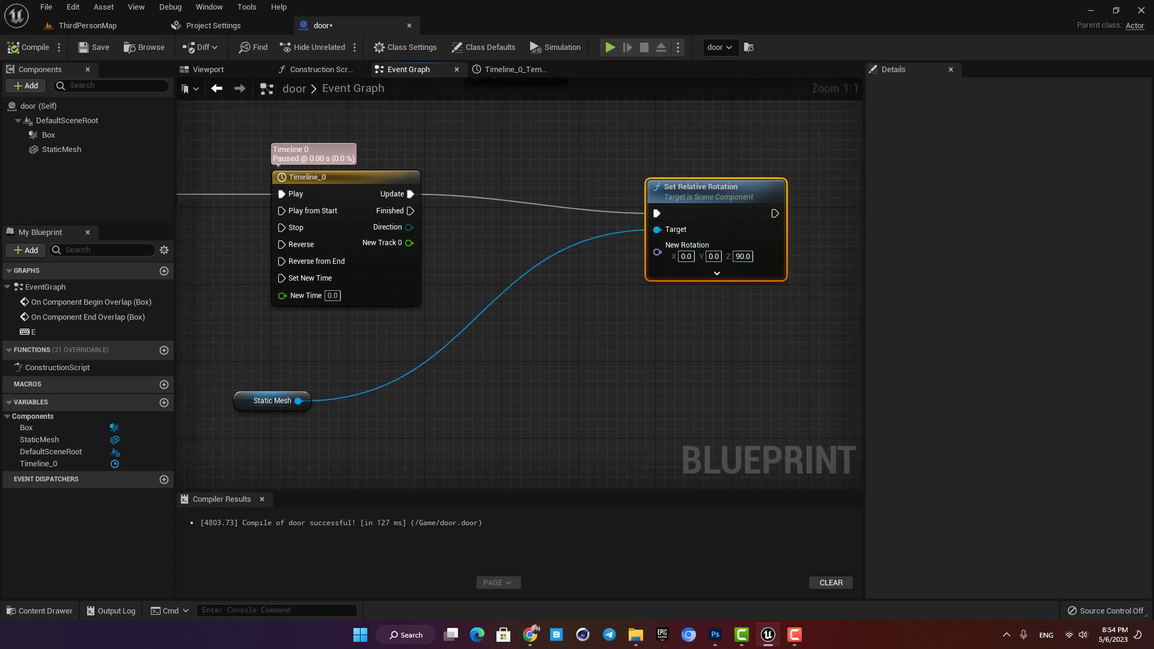
{"action": "mouse_move", "coordinate": [382, 242]}
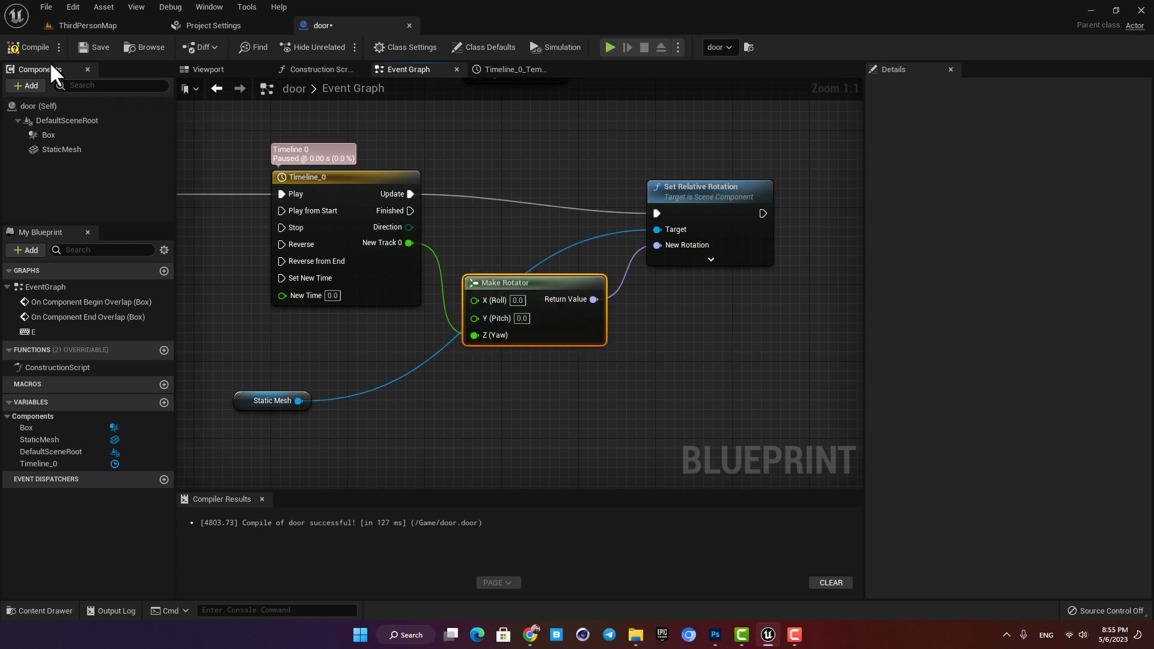
{"action": "mouse_move", "coordinate": [609, 48]}
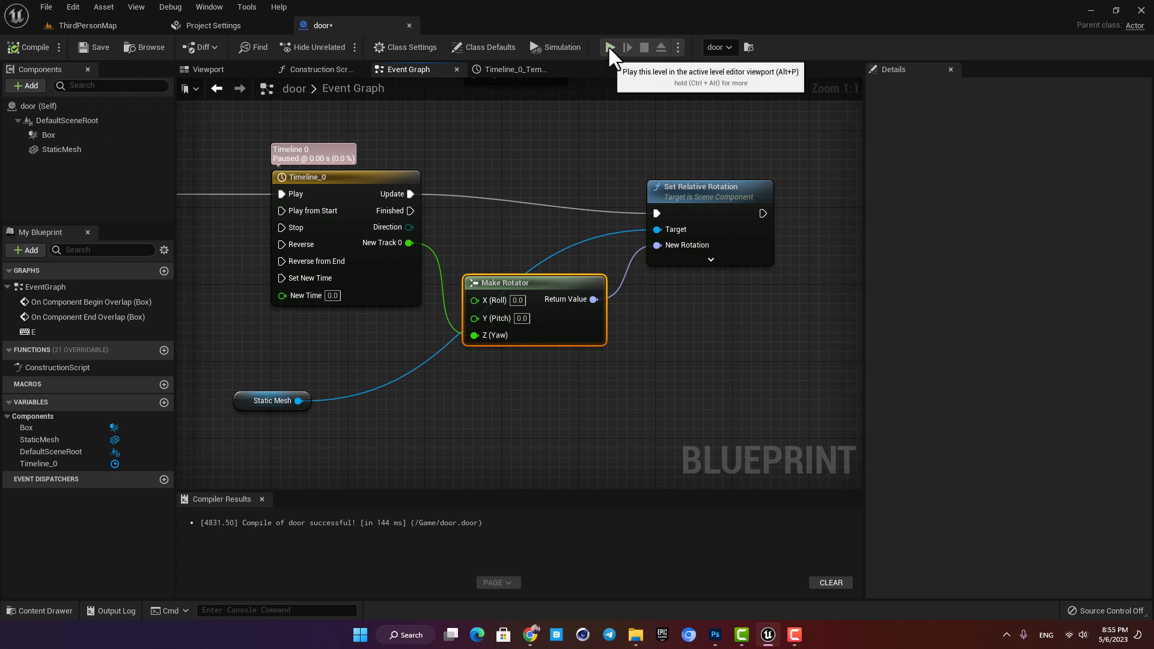
{"action": "left_click", "coordinate": [610, 46]}
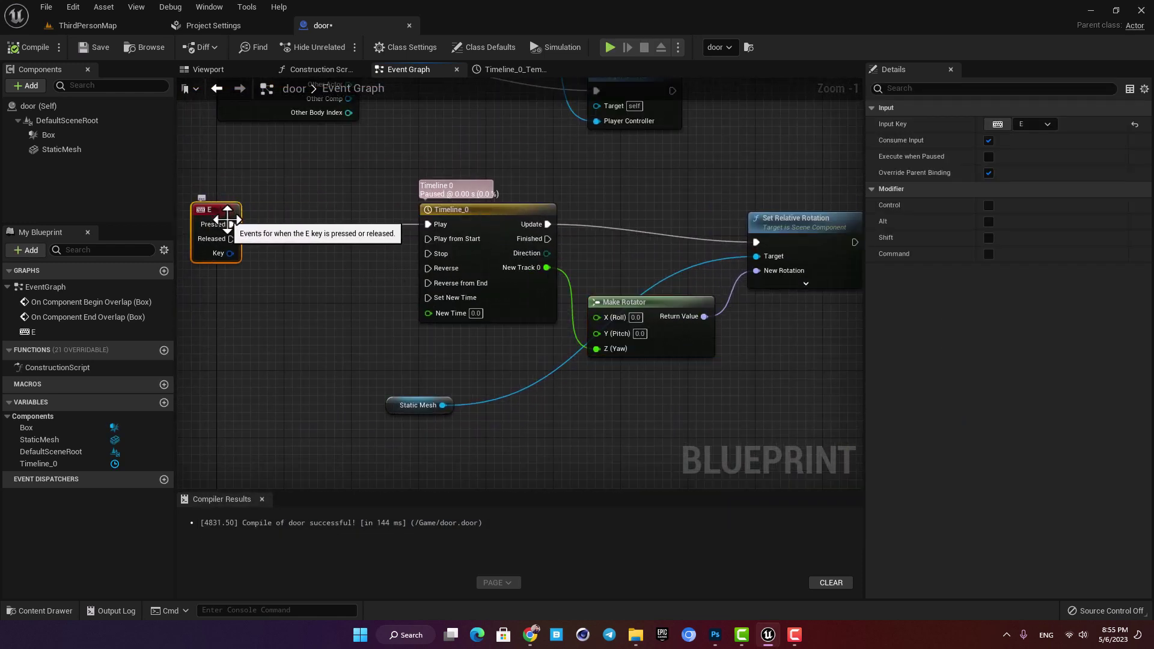
- Add a Flip Flop after E Pressed so A plays and B reverses Timeline_0, then compile
{"action": "type", "text": "flip"}
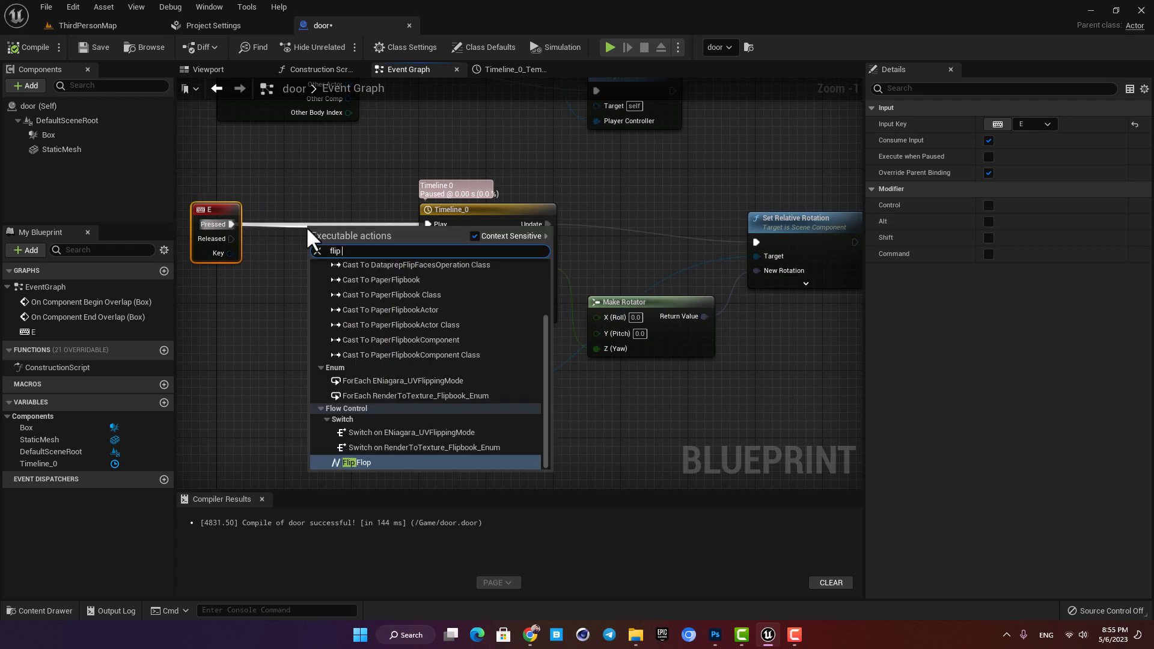
{"action": "left_click", "coordinate": [356, 461]}
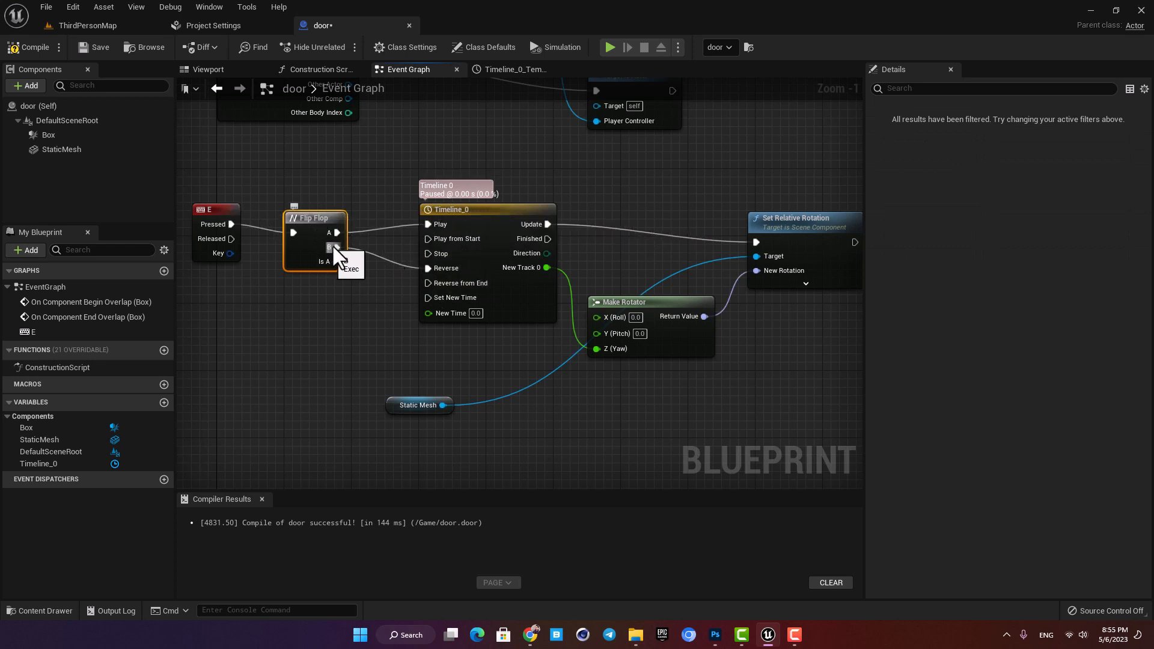
{"action": "mouse_move", "coordinate": [505, 284]}
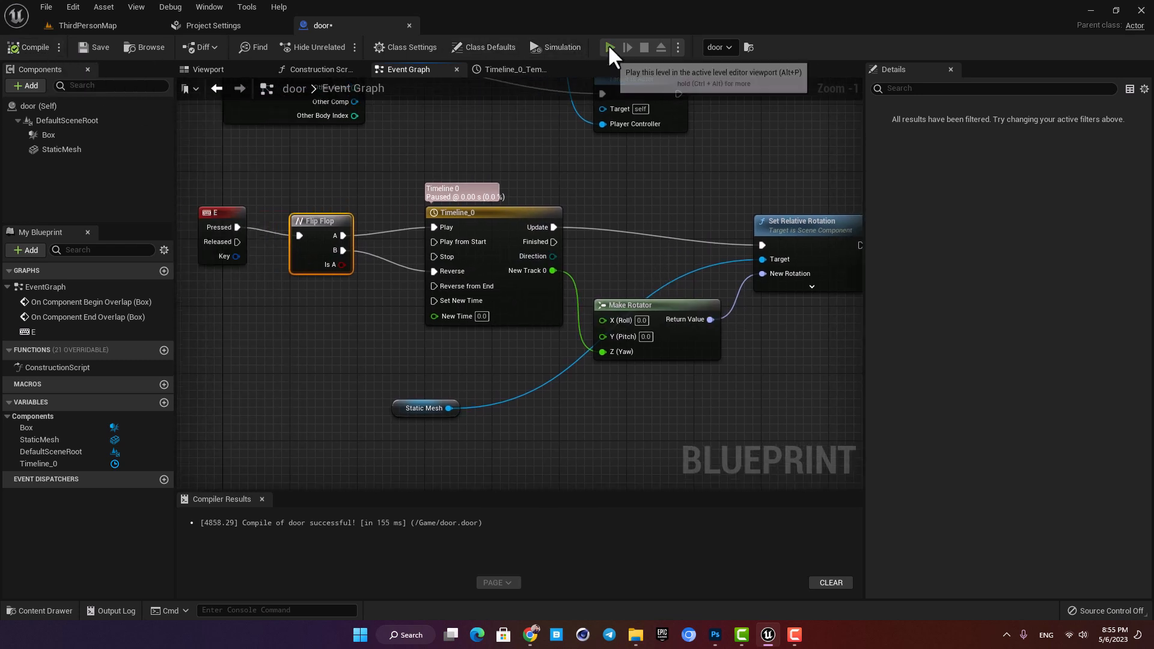
{"action": "left_click", "coordinate": [609, 47]}
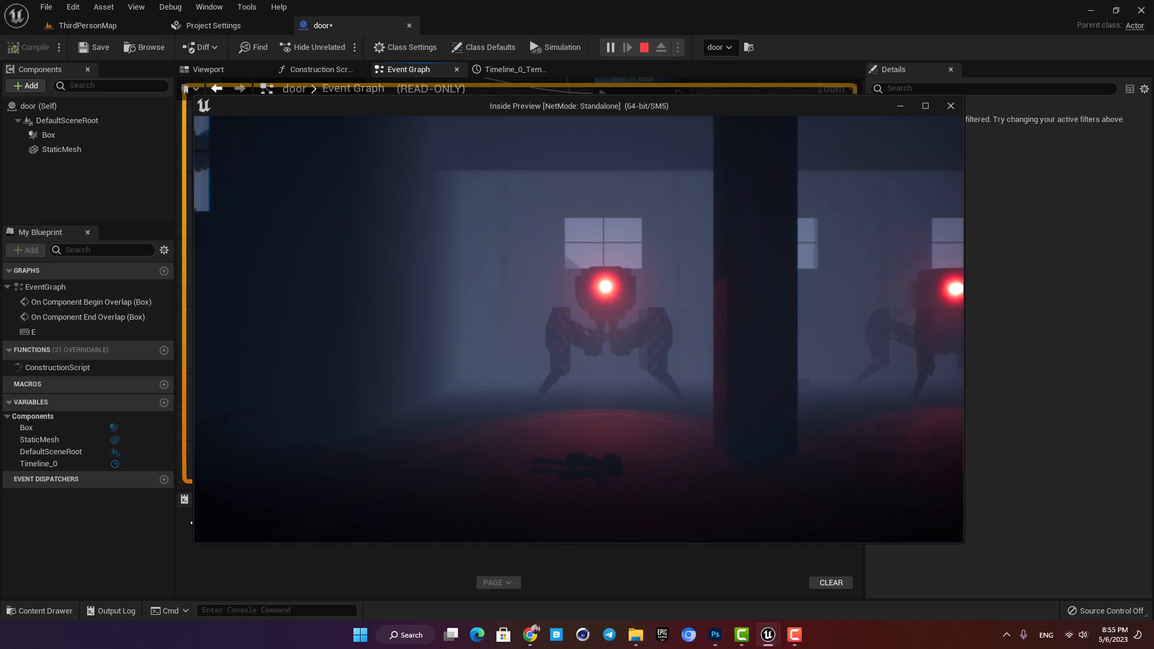
{"action": "left_click", "coordinate": [644, 47]}
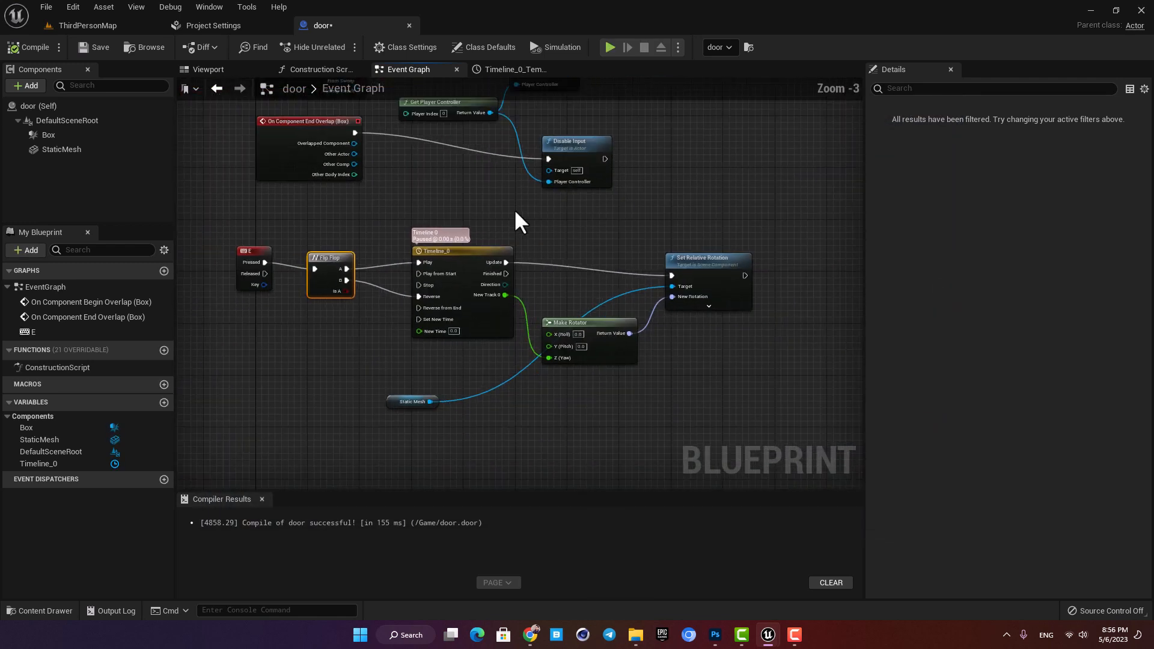
{"action": "scroll", "scroll_direction": "down", "scroll_amount": 3}
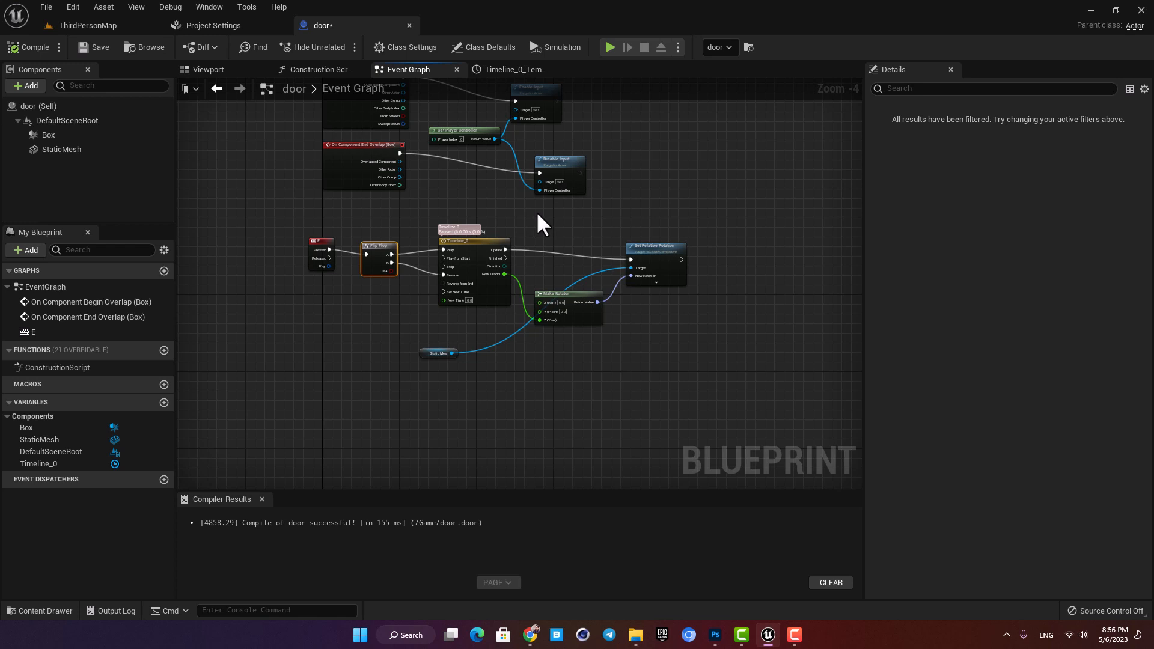